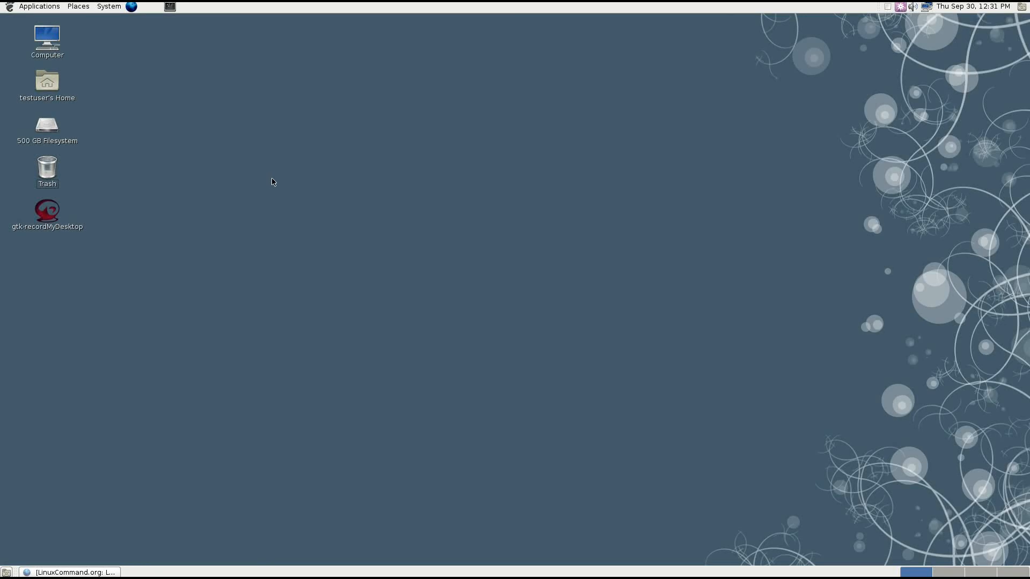
{"action": "mouse_move", "coordinate": [236, 367]}
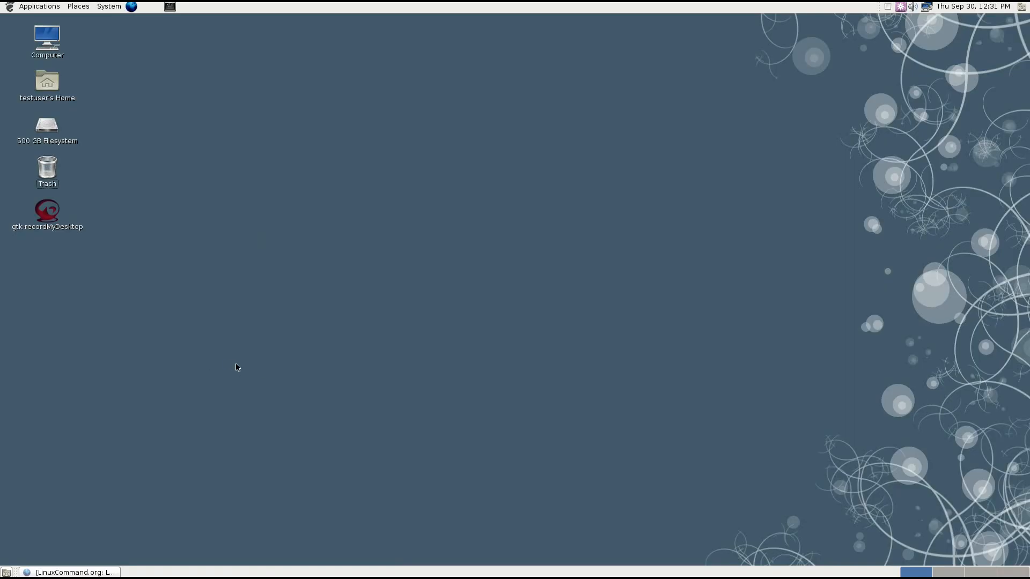
{"action": "mouse_move", "coordinate": [264, 373]}
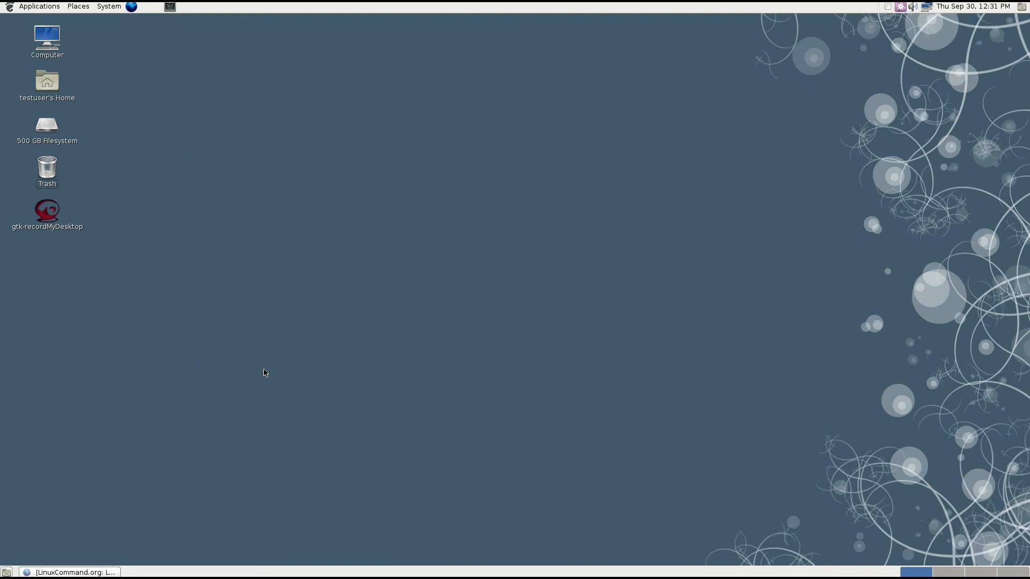
{"action": "mouse_move", "coordinate": [171, 403]}
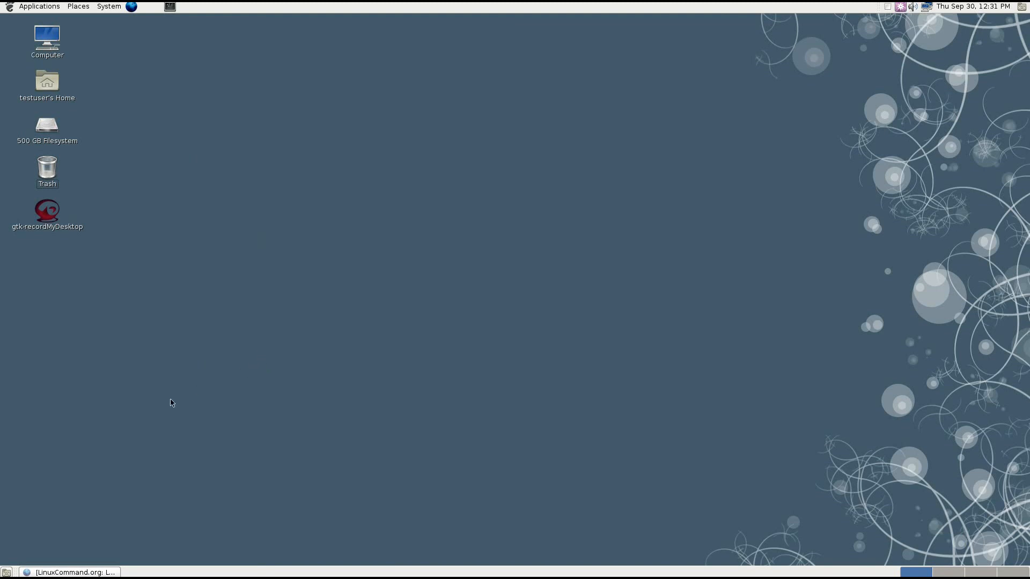
{"action": "mouse_move", "coordinate": [116, 526]}
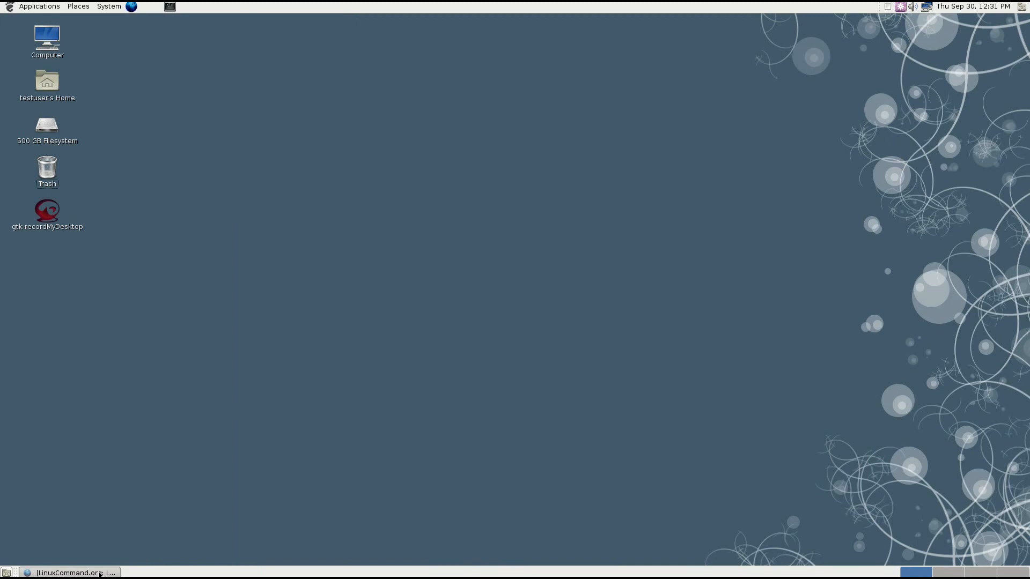
- From LinuxCommand.org's Learning the shell contents, go to the I/O Redirection lesson
{"action": "left_click", "coordinate": [68, 572]}
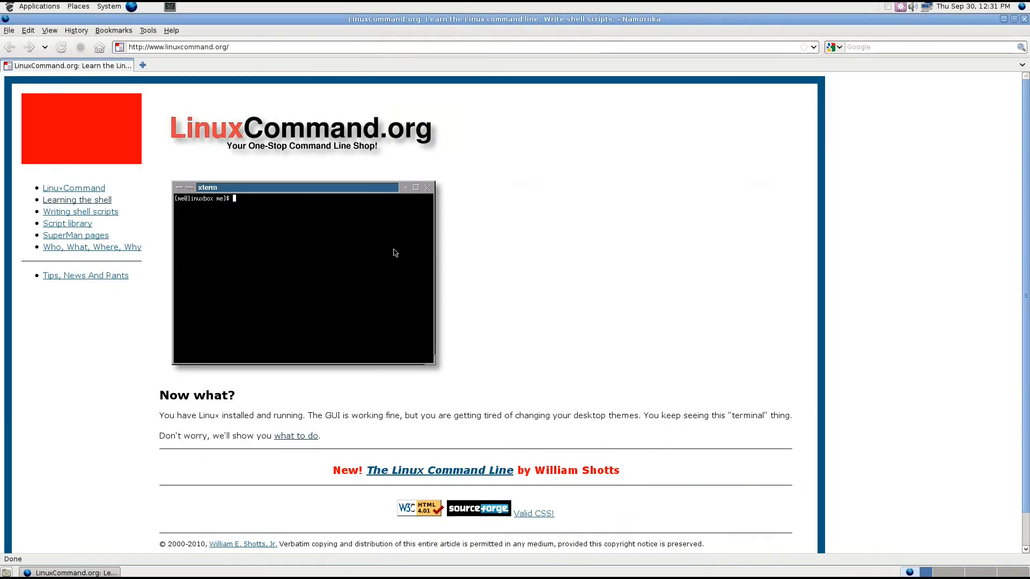
{"action": "mouse_move", "coordinate": [328, 443]}
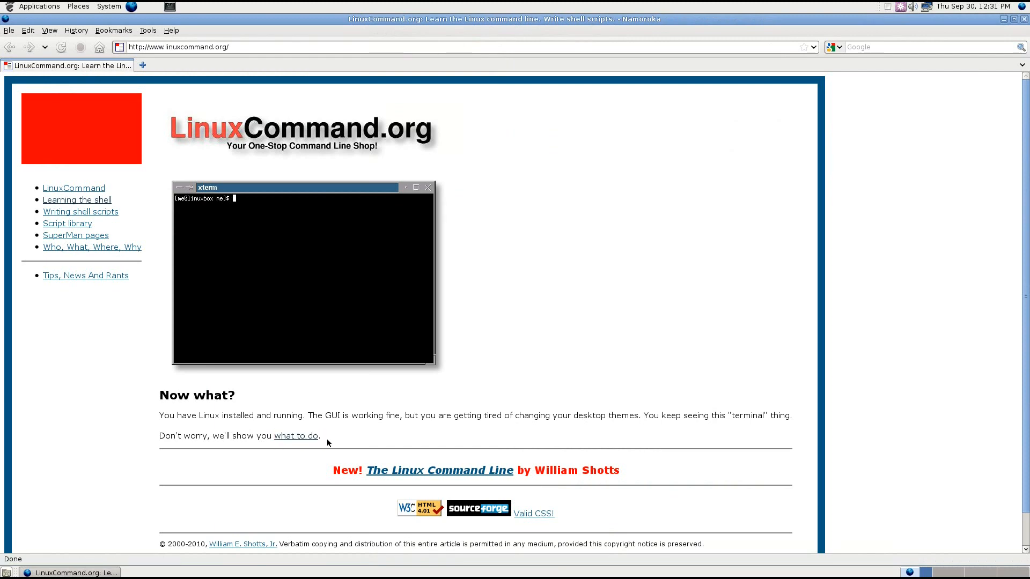
{"action": "left_click", "coordinate": [77, 200]}
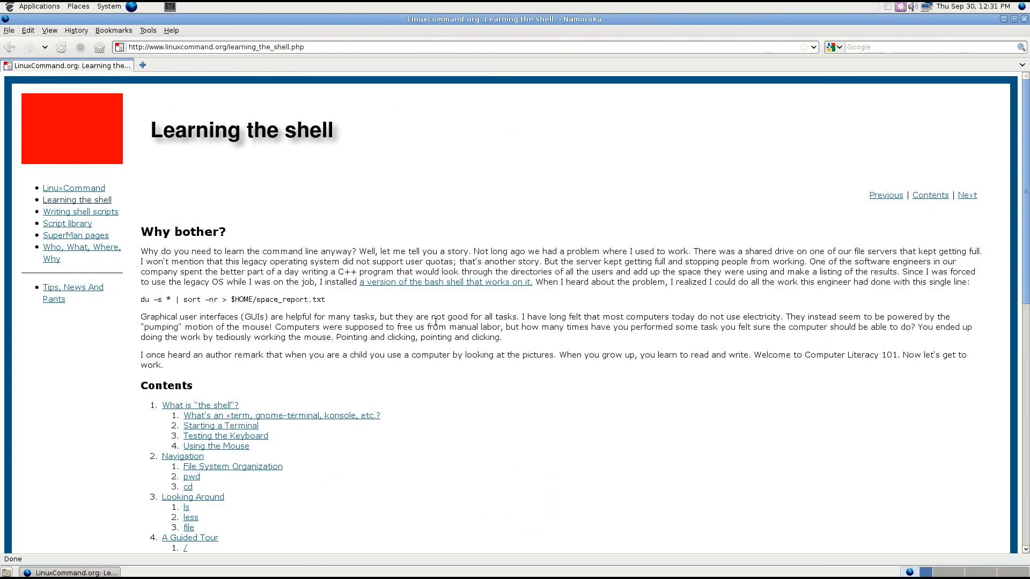
{"action": "scroll", "scroll_direction": "down", "scroll_amount": 3}
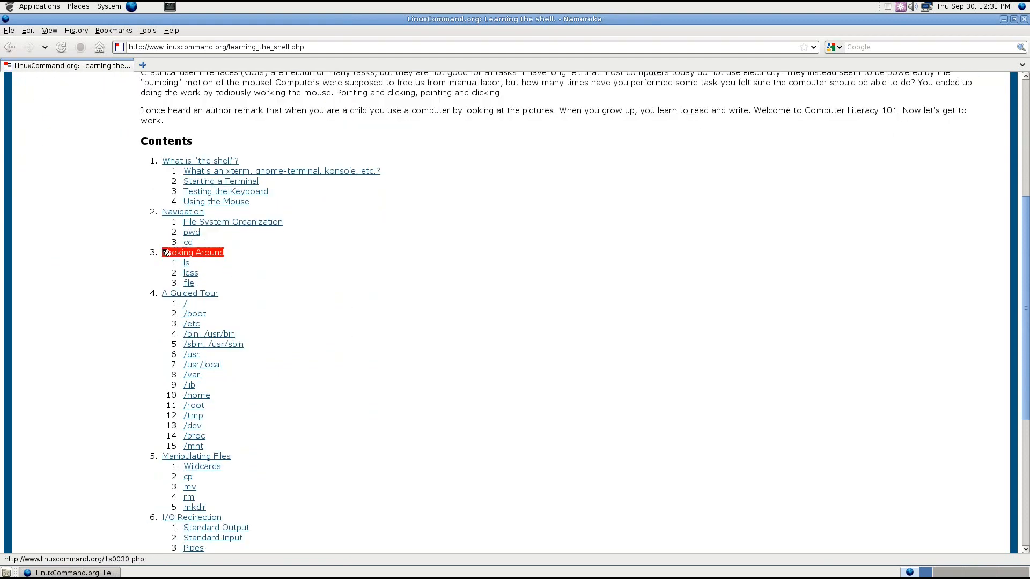
{"action": "scroll", "scroll_direction": "down", "scroll_amount": 3}
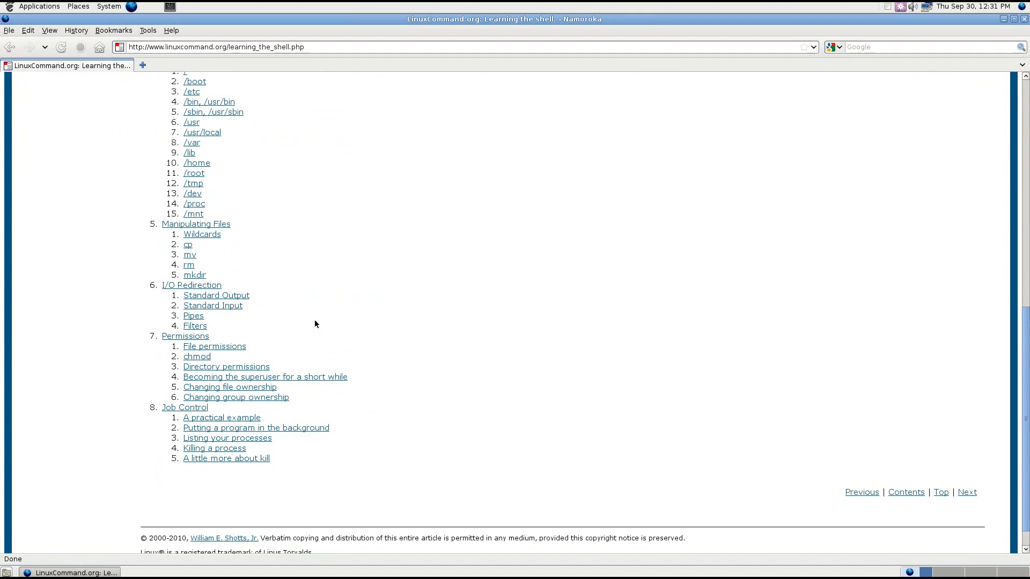
{"action": "mouse_move", "coordinate": [282, 308]}
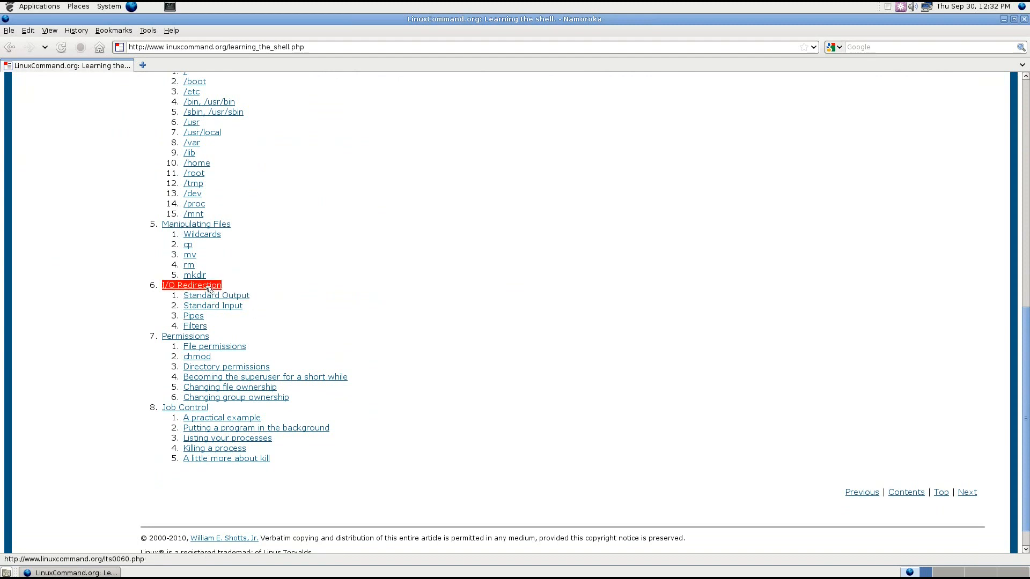
{"action": "left_click", "coordinate": [191, 285]}
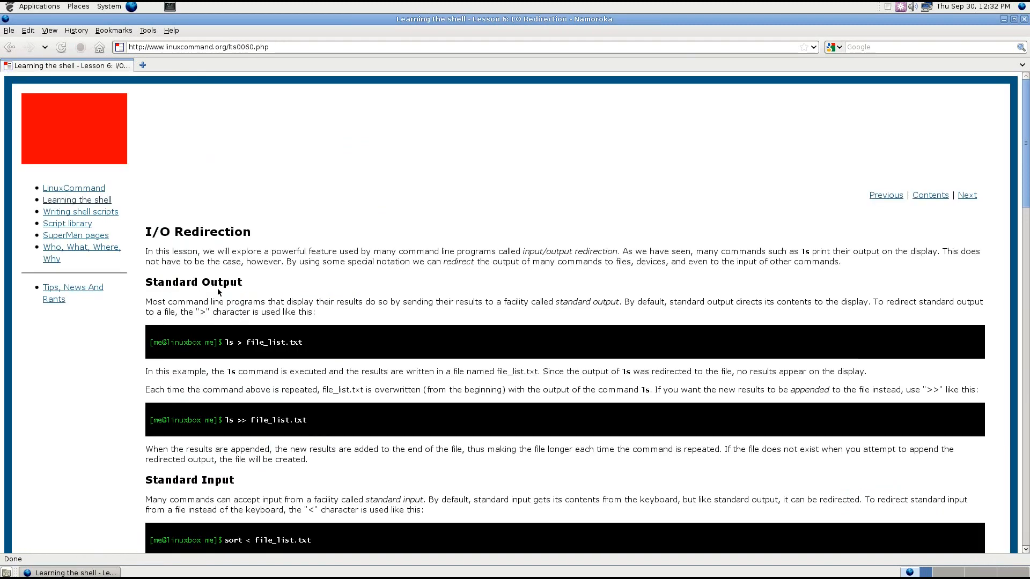
{"action": "mouse_move", "coordinate": [353, 126]}
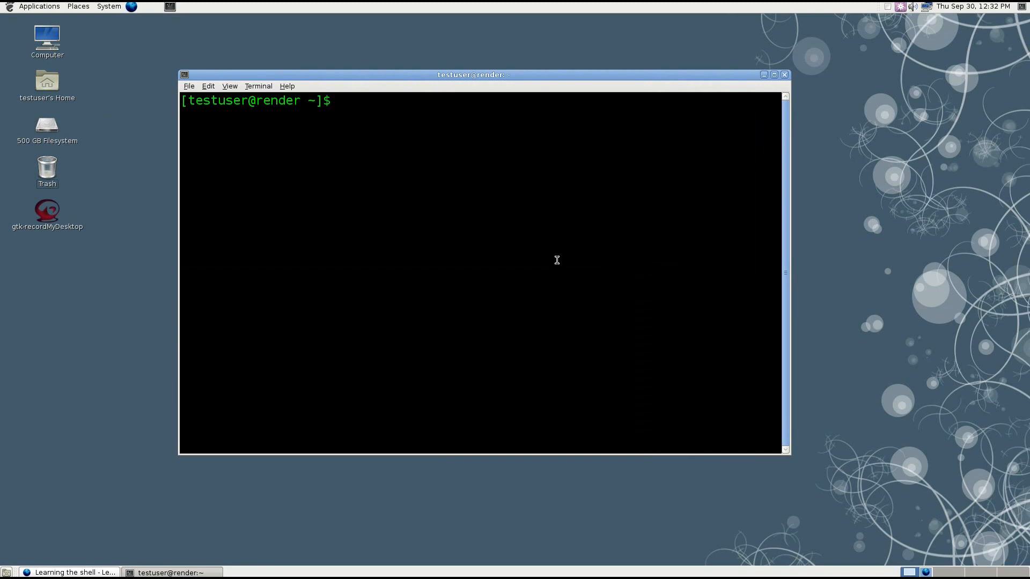
- Run ls, pwd, ls -al and ls -a to show the home folder's path and hidden-file listings
{"action": "type", "text": "l"}
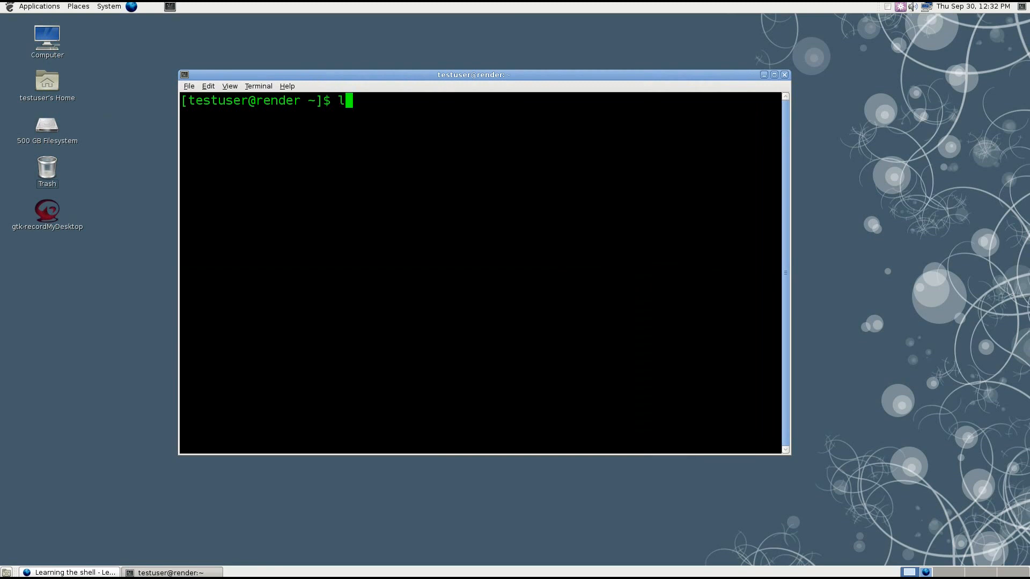
{"action": "key", "text": "Return"}
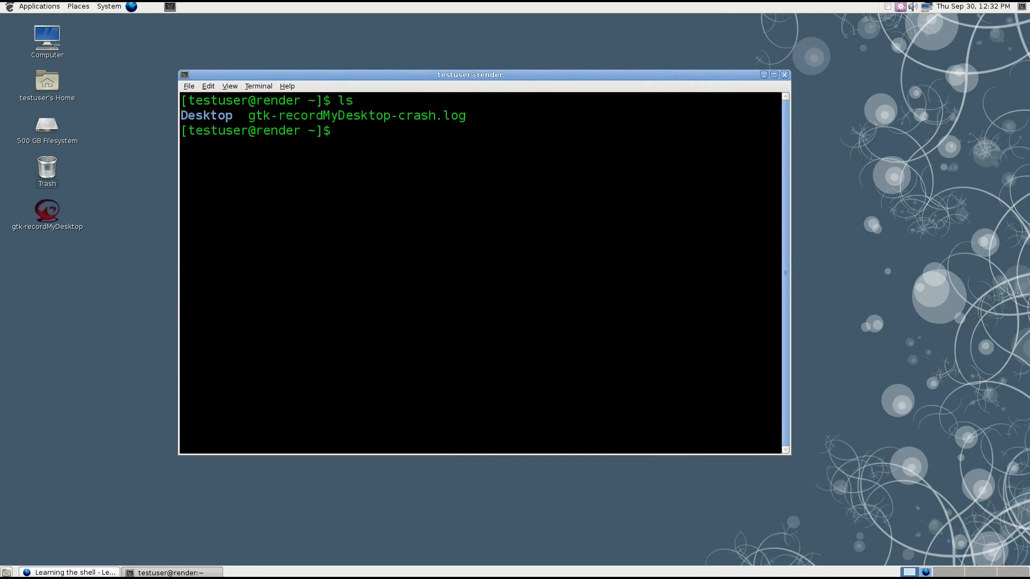
{"action": "type", "text": "pwd"}
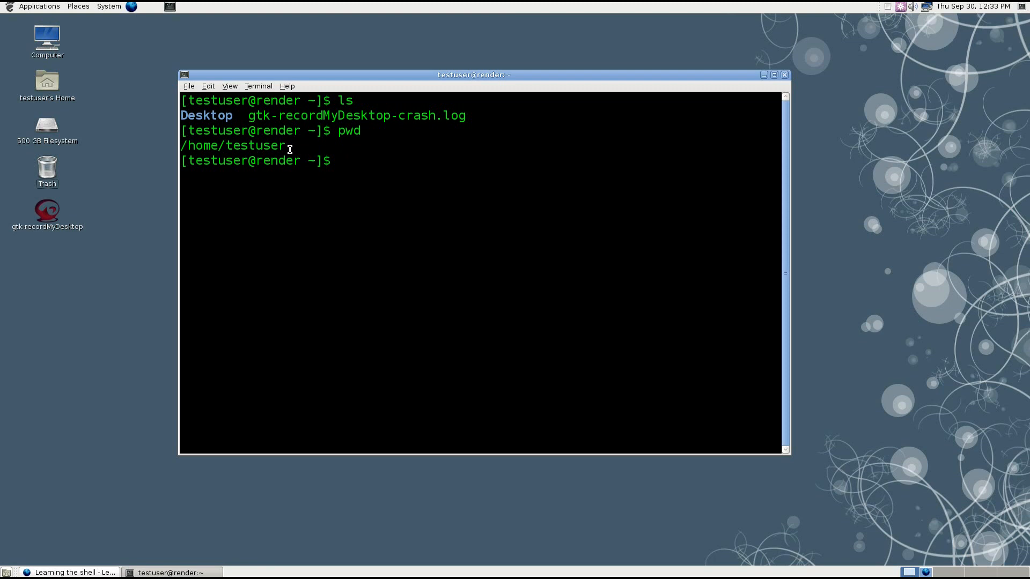
{"action": "type", "text": "ls -"}
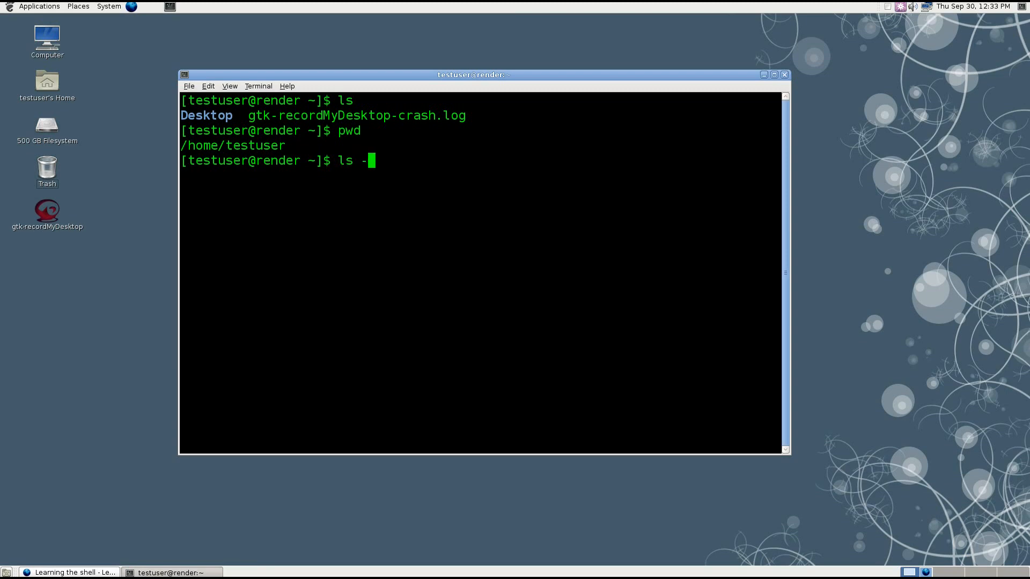
{"action": "type", "text": "al"}
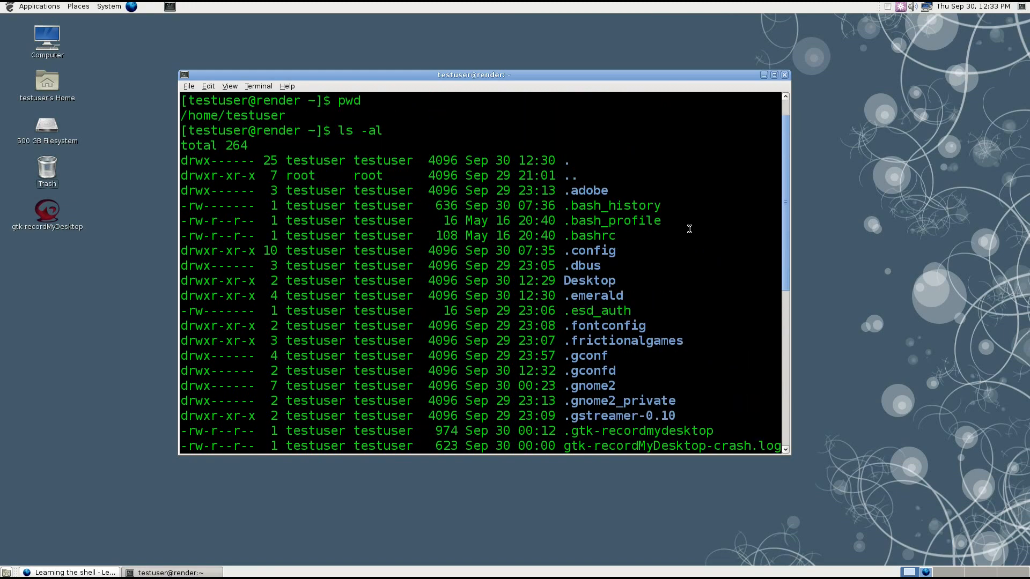
{"action": "scroll", "scroll_direction": "down", "scroll_amount": 3}
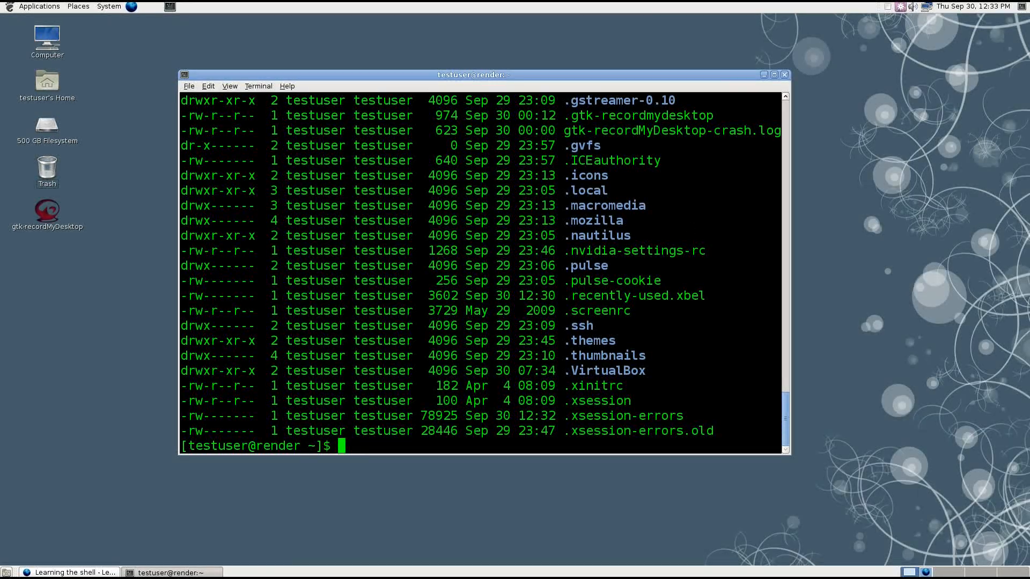
{"action": "type", "text": "ls -a"}
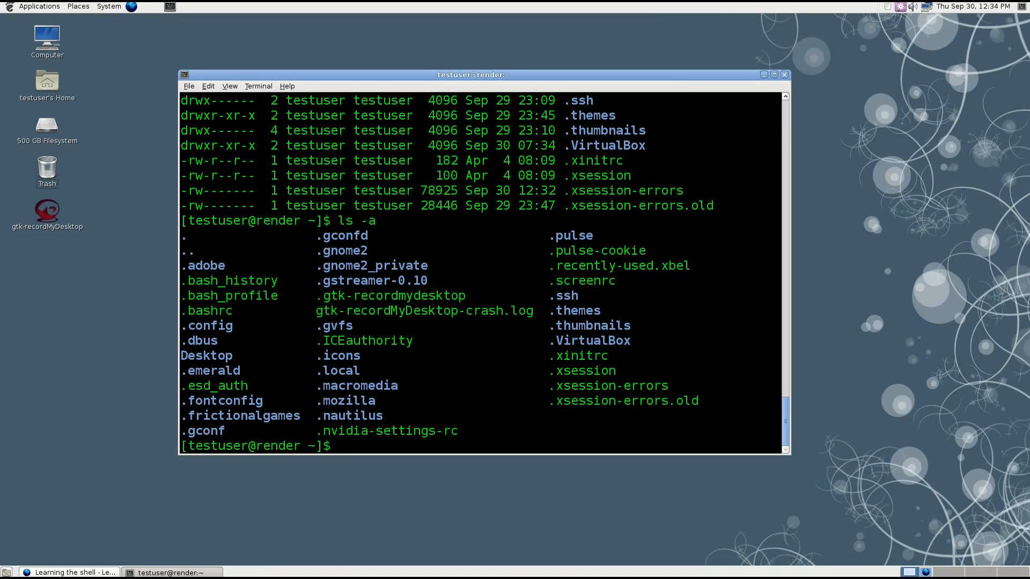
- Redirect the ls output into listing.txt and confirm the new file appears in the home folder
{"action": "type", "text": "ls"}
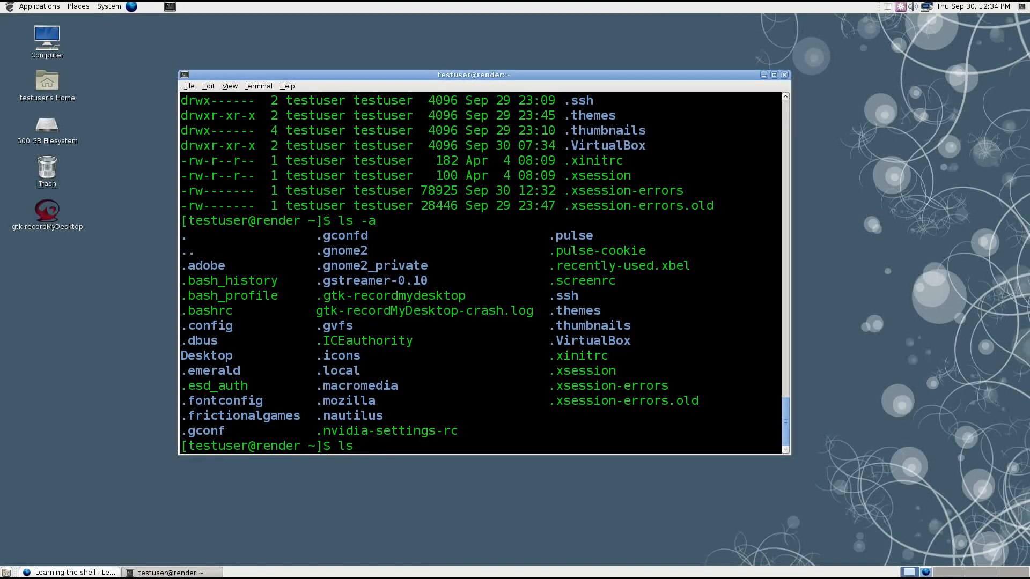
{"action": "type", "text": ">"}
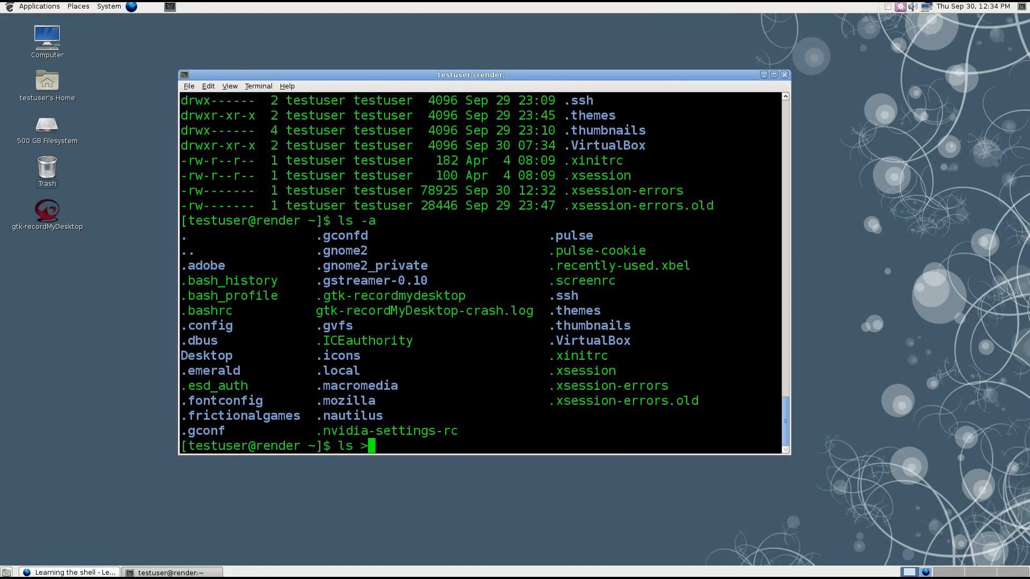
{"action": "type", "text": "\" \""}
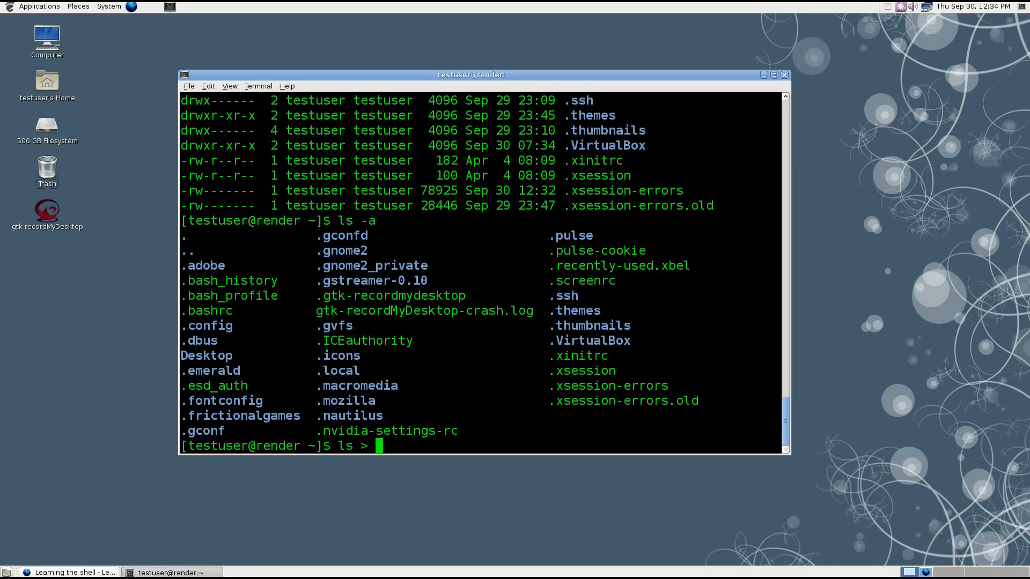
{"action": "type", "text": "lis"}
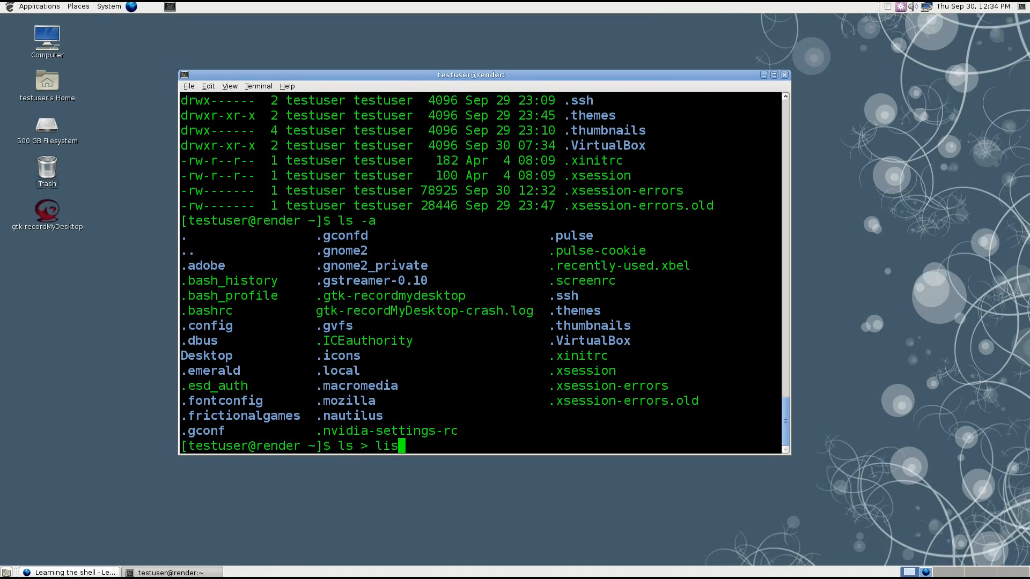
{"action": "type", "text": "ting.txt"}
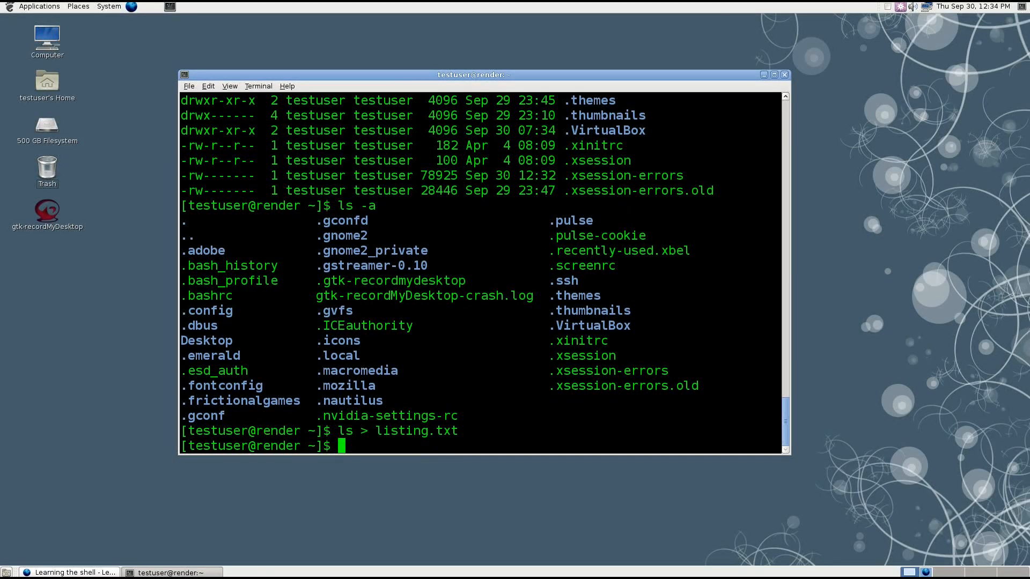
{"action": "type", "text": "ls"}
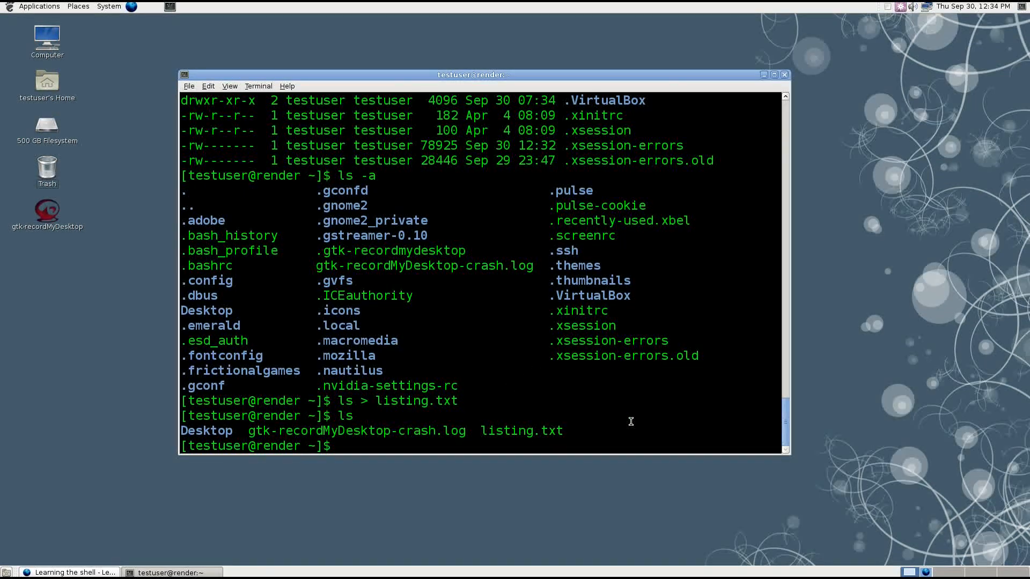
- View listing.txt's three lines in nano and return to the prompt
{"action": "type", "text": "nano listing.txt"}
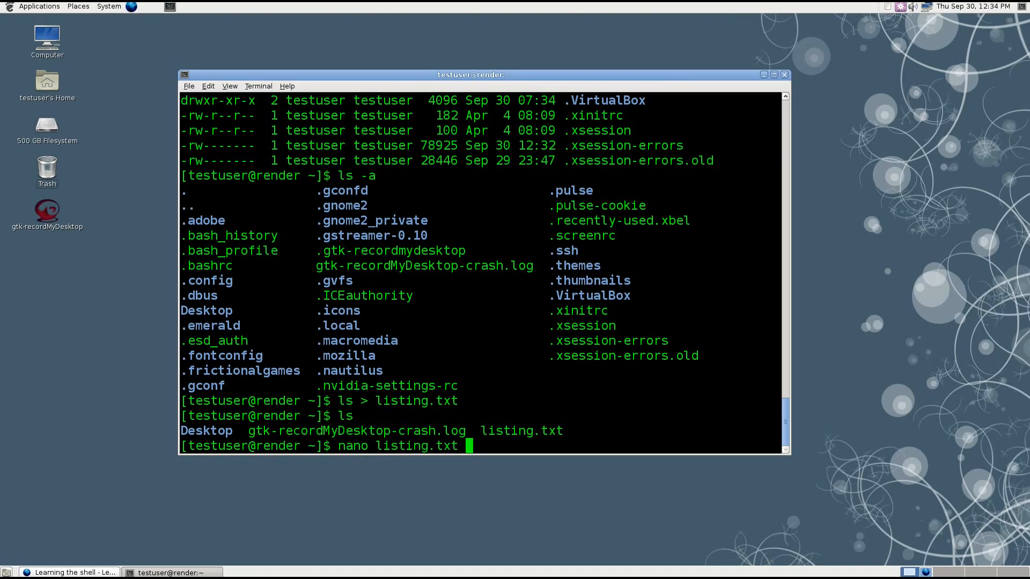
{"action": "key", "text": "Return"}
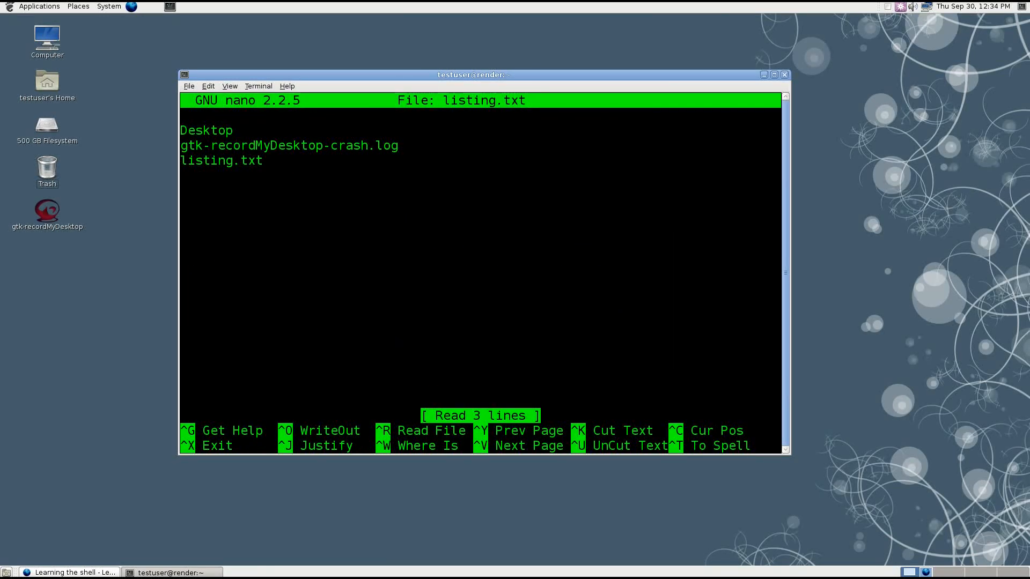
{"action": "key", "text": "ctrl+x"}
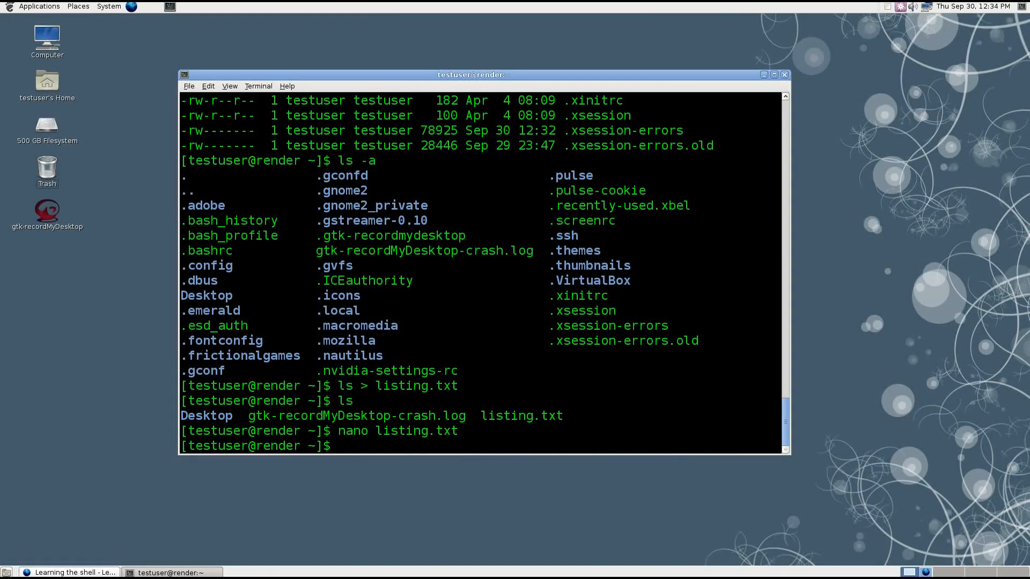
- Overwrite listing.txt with the ls -a hidden-file listing and review it in nano
{"action": "type", "text": "ls -a > listing.txt"}
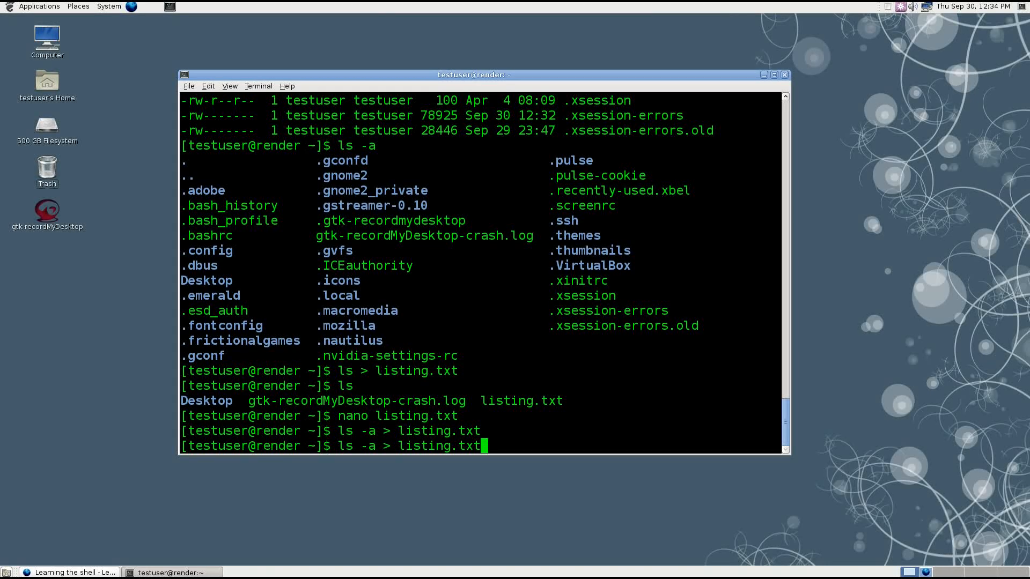
{"action": "key", "text": "Return"}
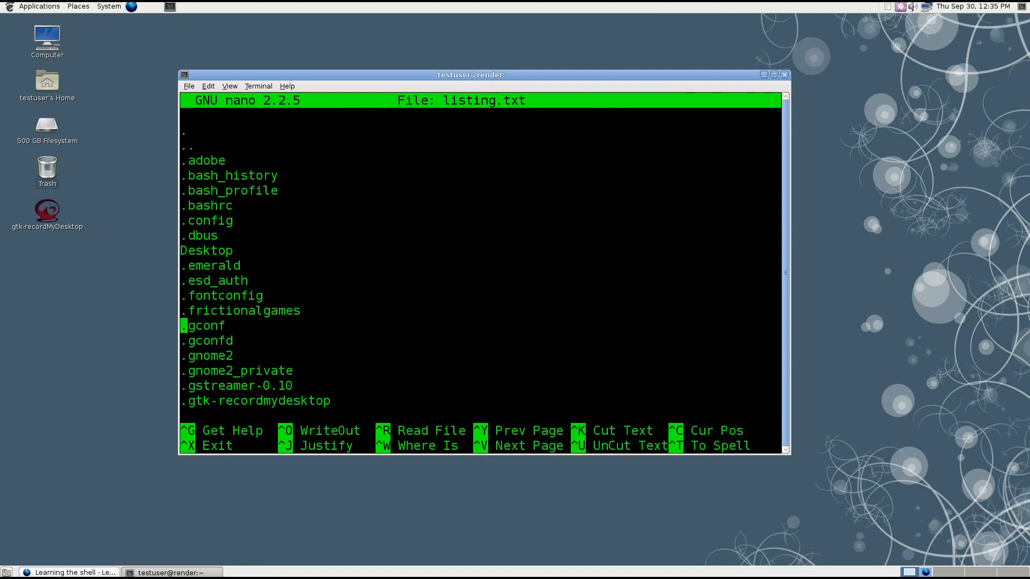
{"action": "scroll", "scroll_direction": "down", "scroll_amount": 3}
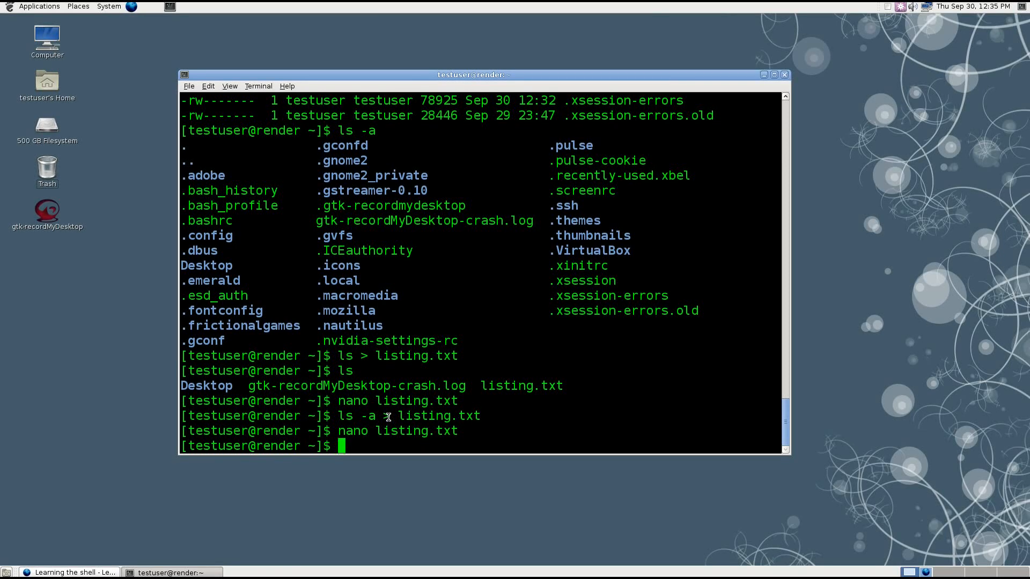
- Append a second ls -a listing to listing.txt with >> and view the doubled contents in nano
{"action": "type", "text": "ls -"}
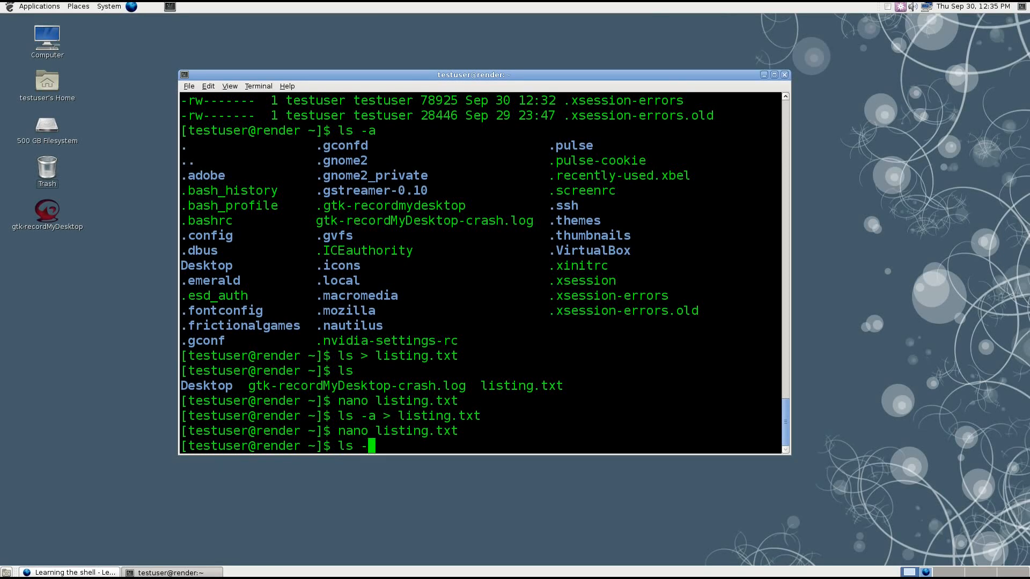
{"action": "type", "text": "a >> listing.txt"}
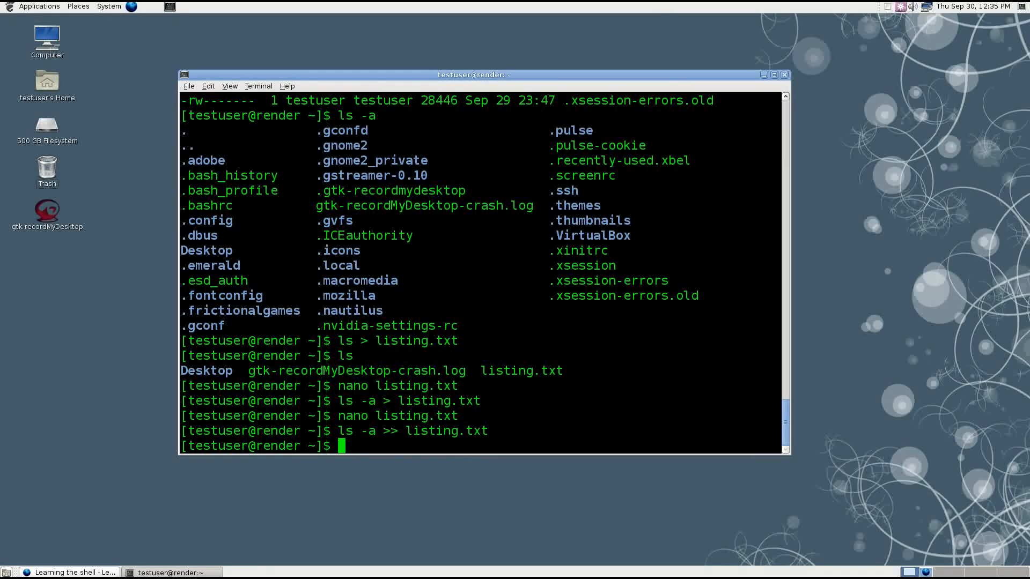
{"action": "type", "text": "ls -a >> listing.txt"}
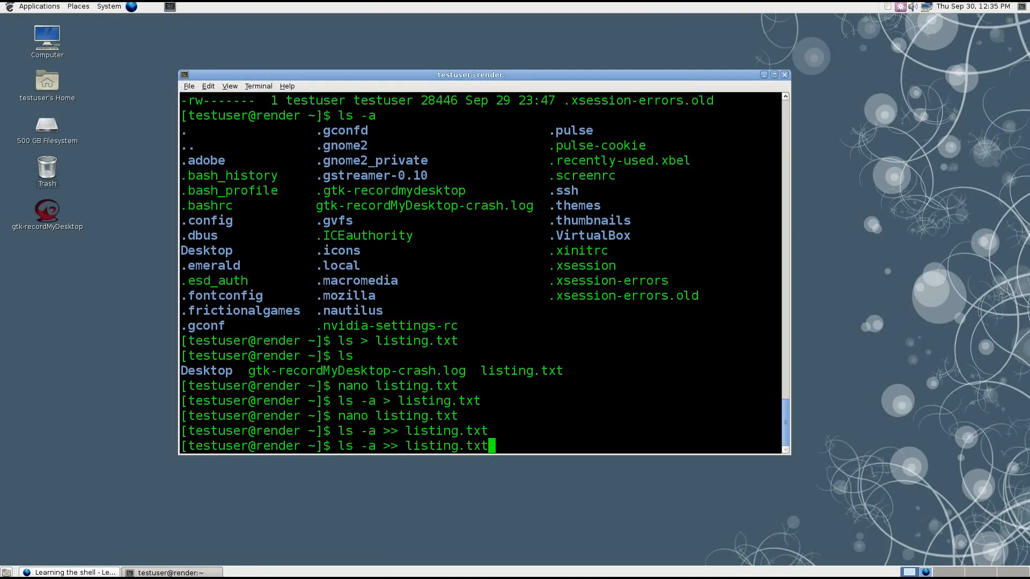
{"action": "key", "text": "Return"}
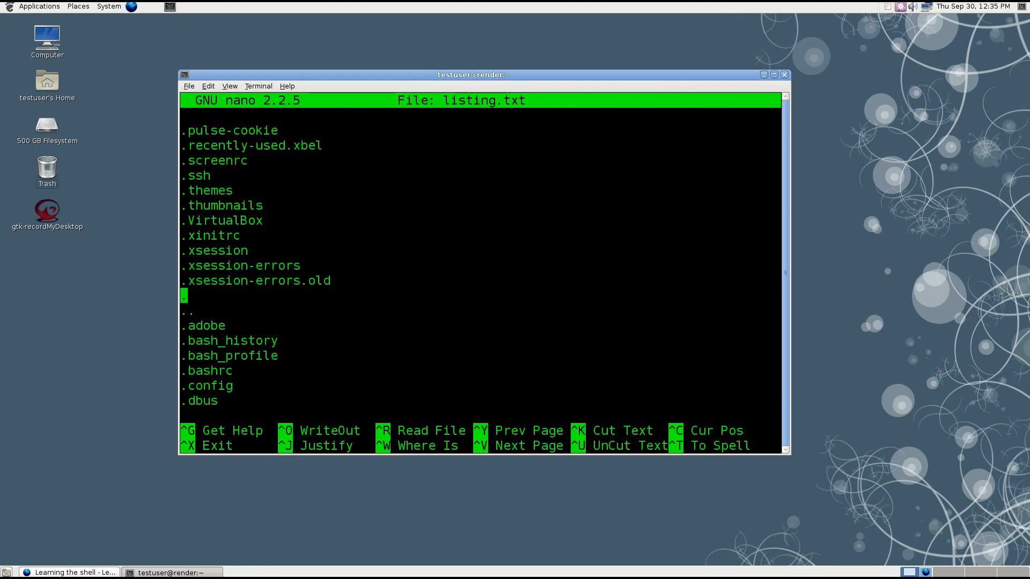
{"action": "scroll", "scroll_direction": "down", "scroll_amount": 3}
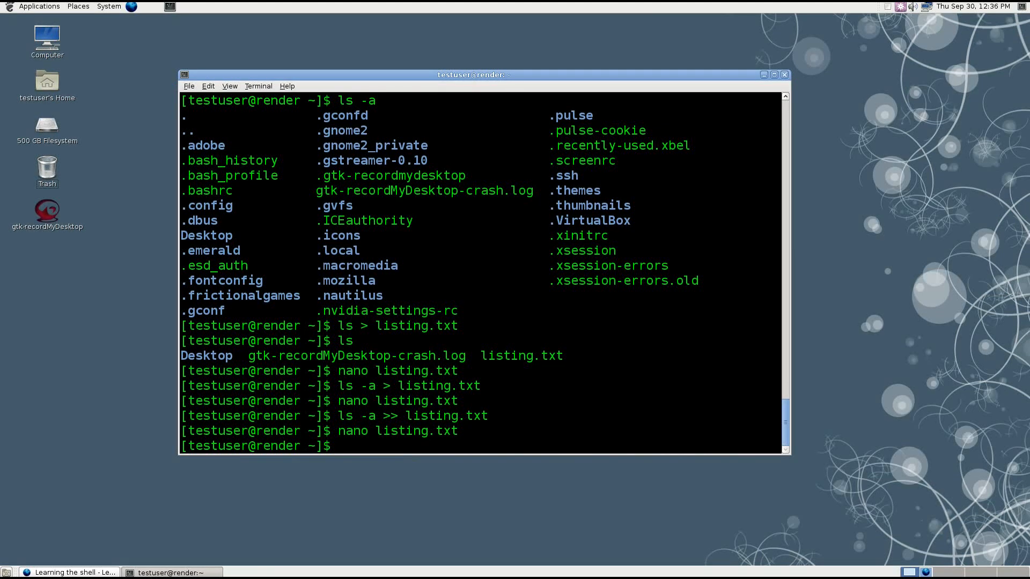
- Overwrite listing.txt with 'test', then append 'testing', checking each result in nano
{"action": "type", "text": "echo t"}
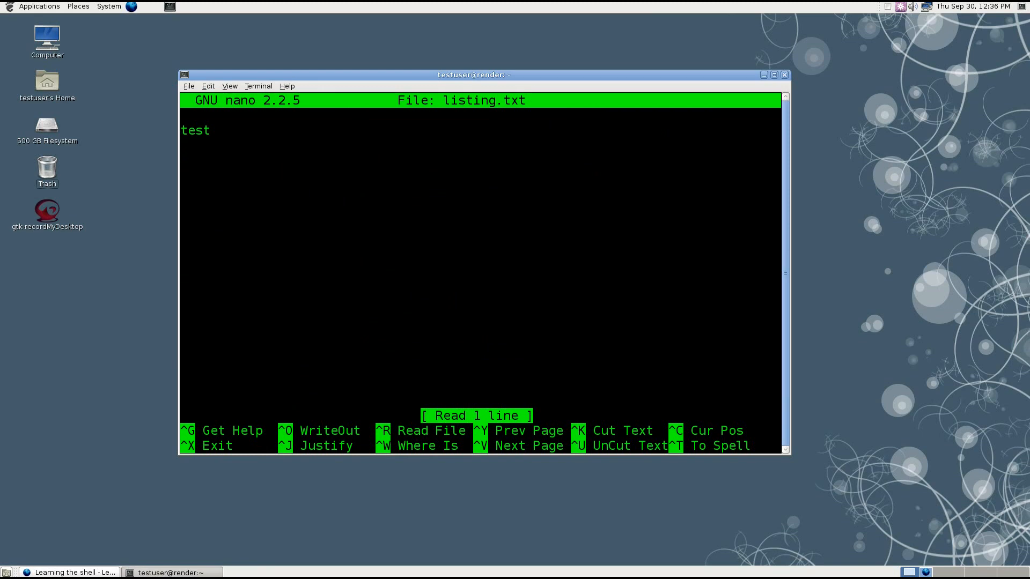
{"action": "key", "text": "ctrl+x"}
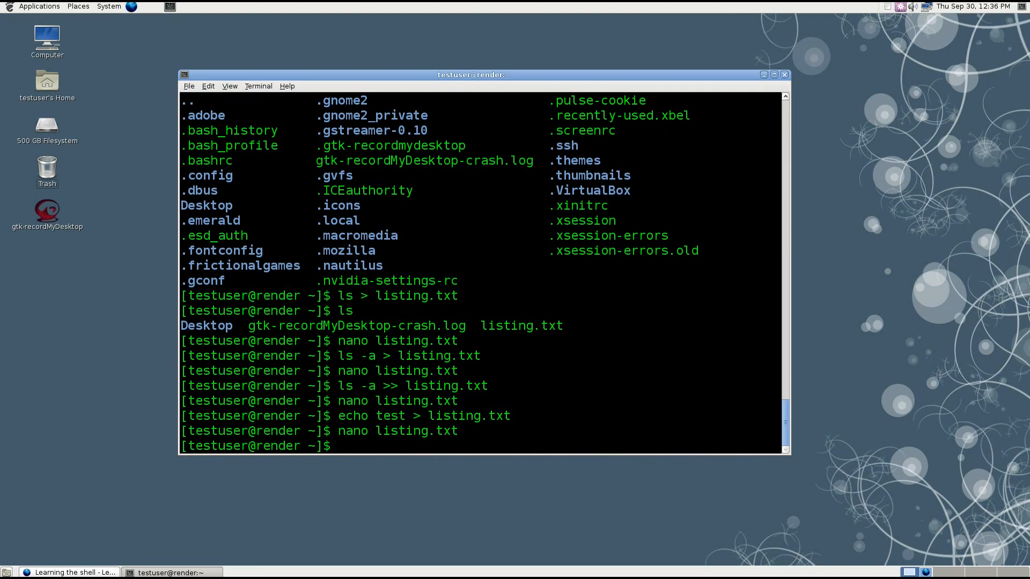
{"action": "type", "text": "echo testing"}
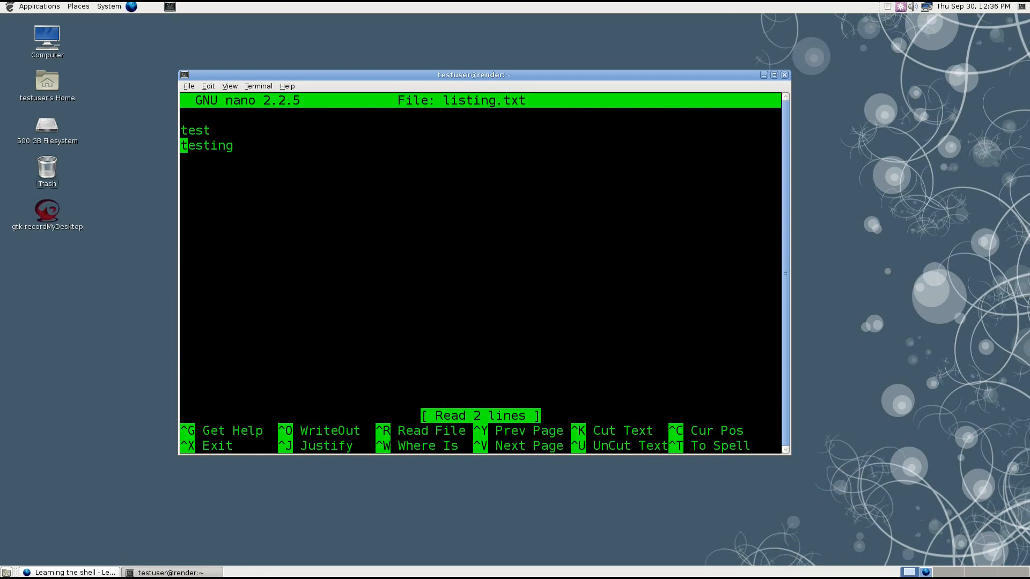
{"action": "key", "text": "ctrl+x"}
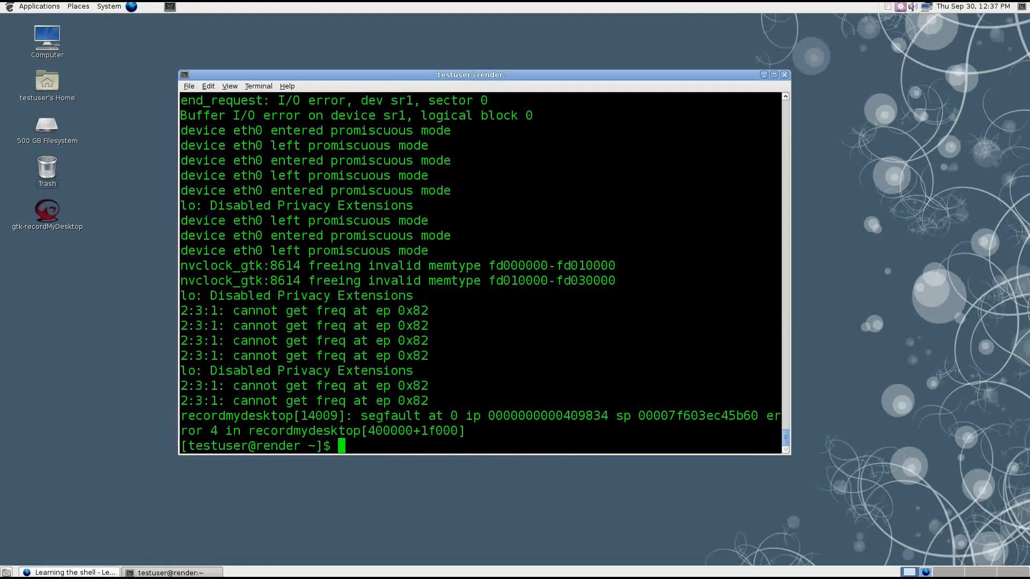
- Redirect the dmesg kernel log into dmesg.txt
{"action": "type", "text": "d"}
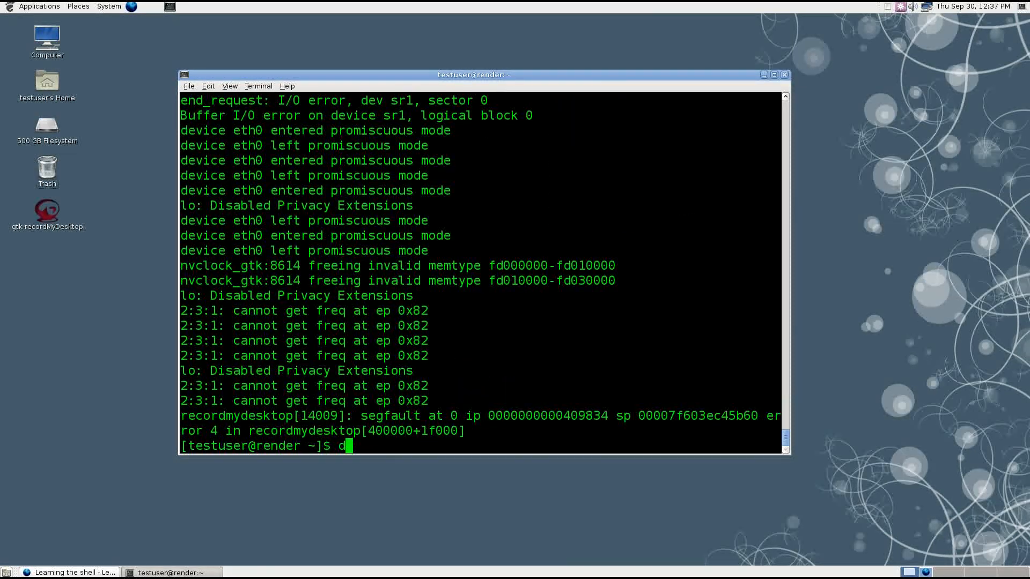
{"action": "type", "text": "mesg > dme"}
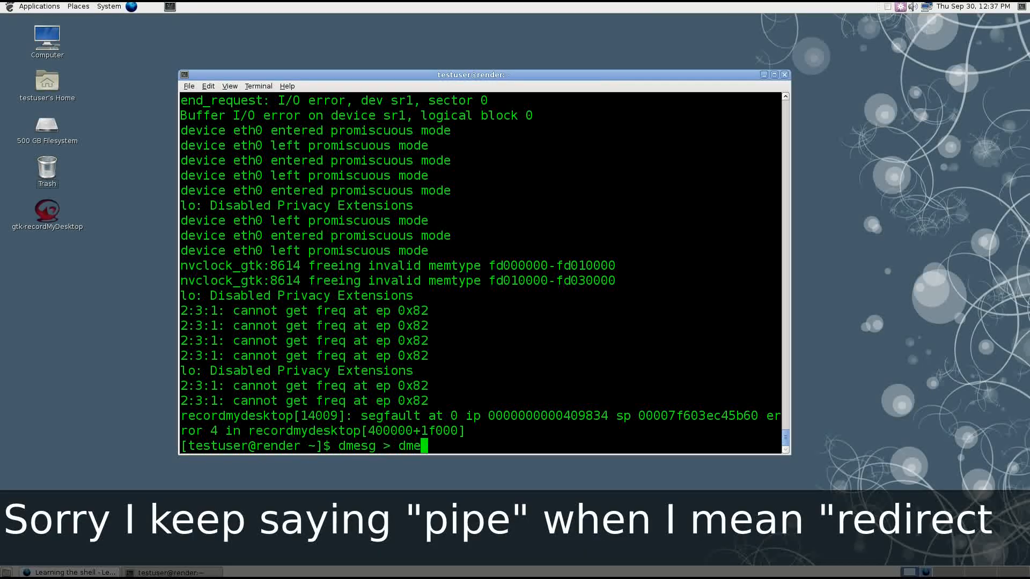
{"action": "type", "text": "sg.txt"}
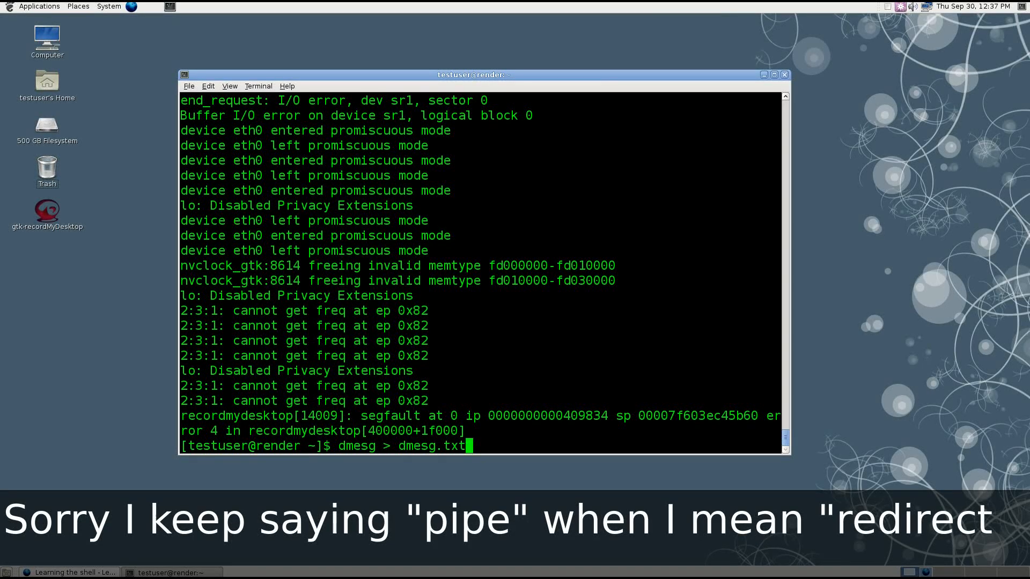
{"action": "key", "text": "Return"}
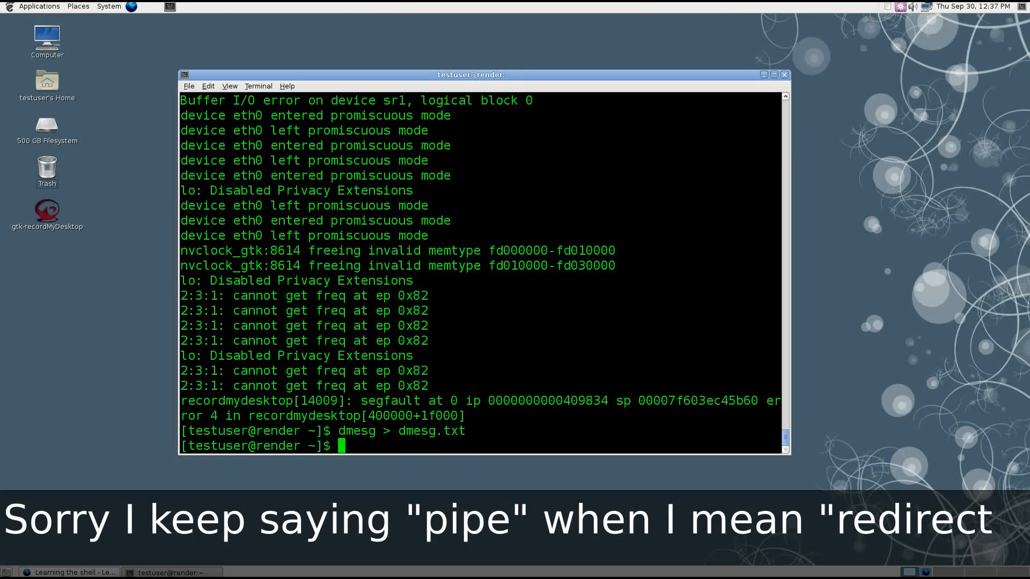
- Browse dmesg.txt's 757 lines in nano and return to the prompt
{"action": "type", "text": "nano"}
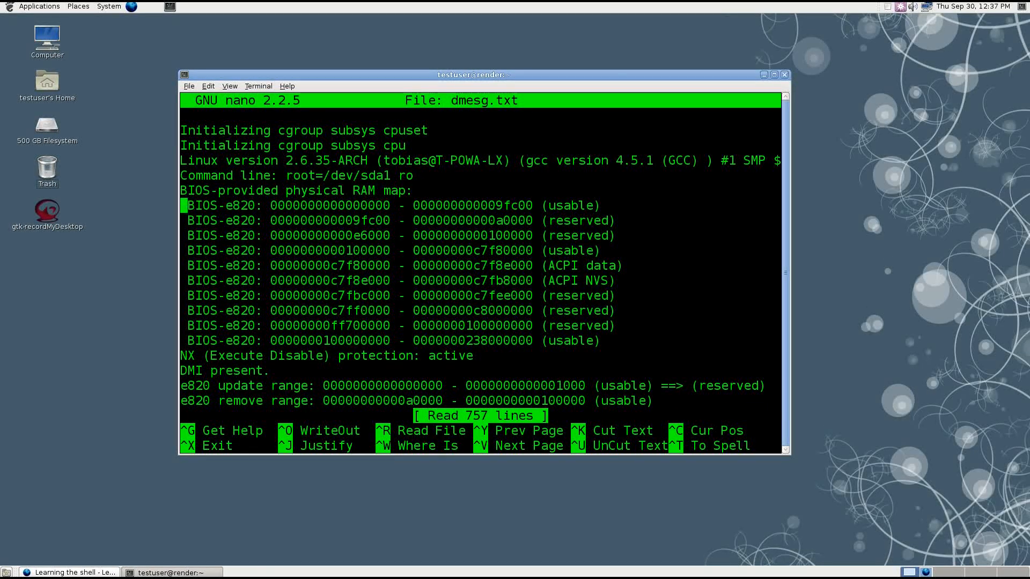
{"action": "scroll", "scroll_direction": "down", "scroll_amount": 3}
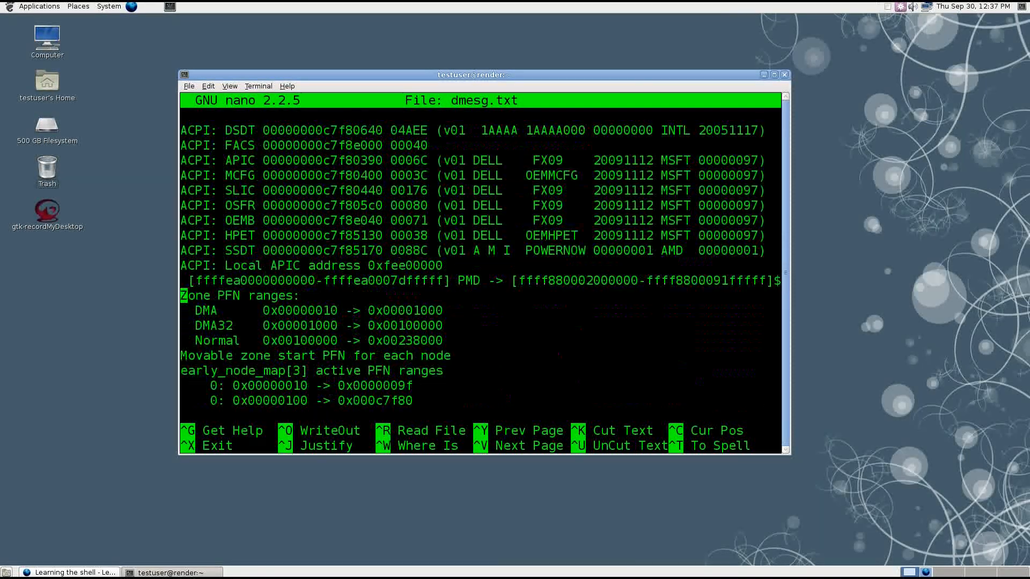
{"action": "key", "text": "ctrl+x"}
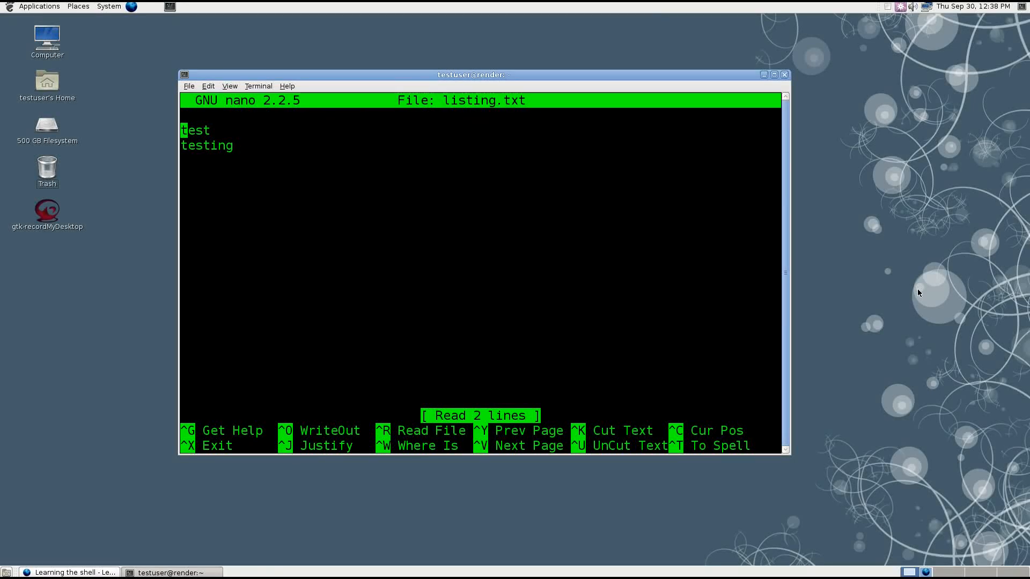
- Refill listing.txt with the ls -a listing and check it in nano
{"action": "type", "text": "ls -a"}
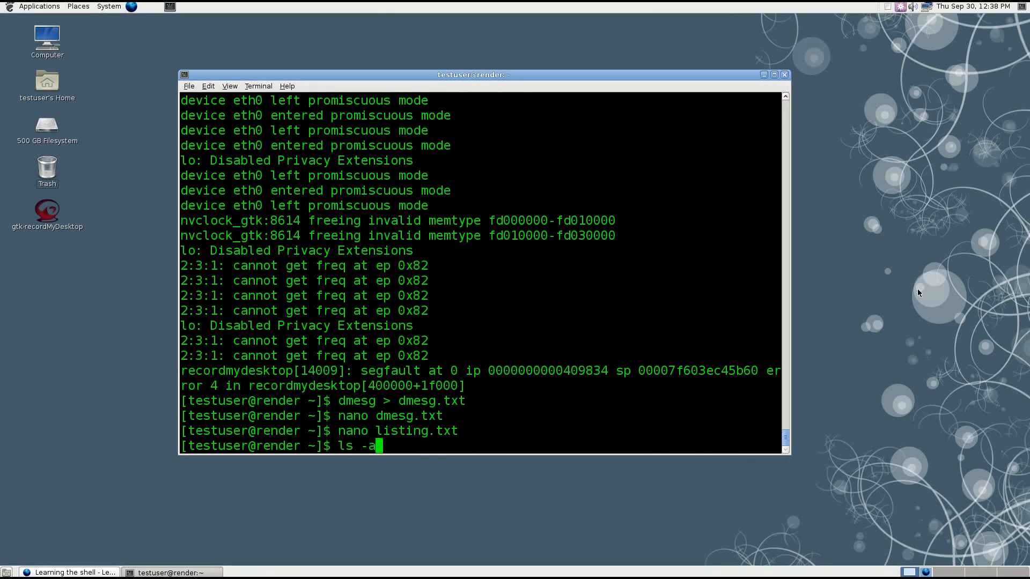
{"action": "type", "text": "> listing.txt"}
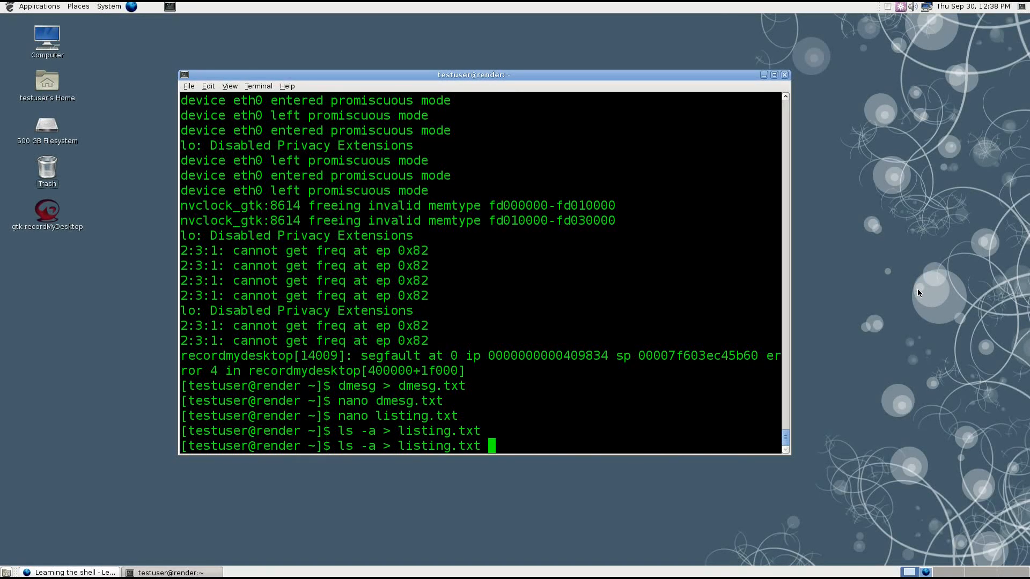
{"action": "key", "text": "Return"}
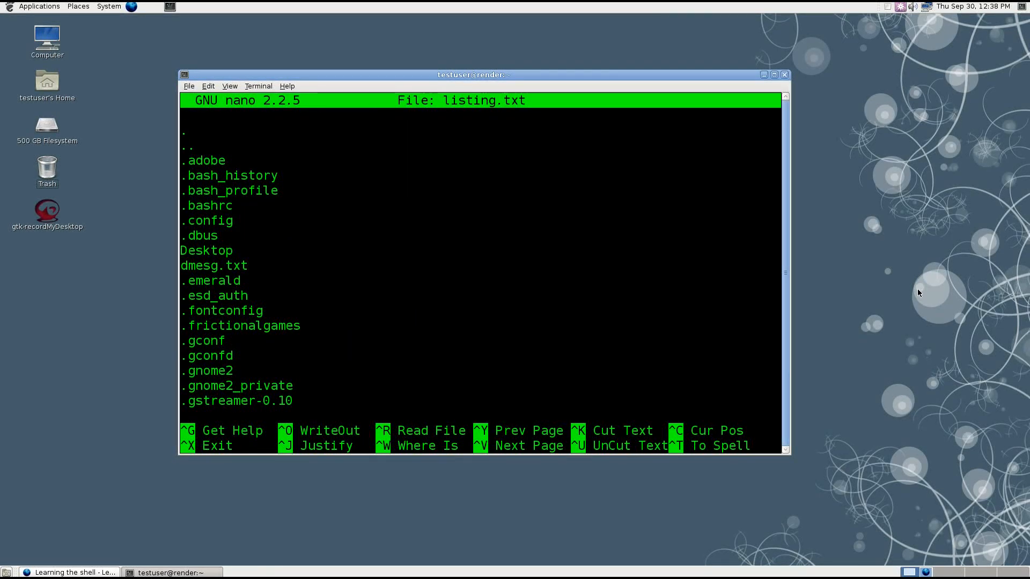
{"action": "key", "text": "ctrl+x"}
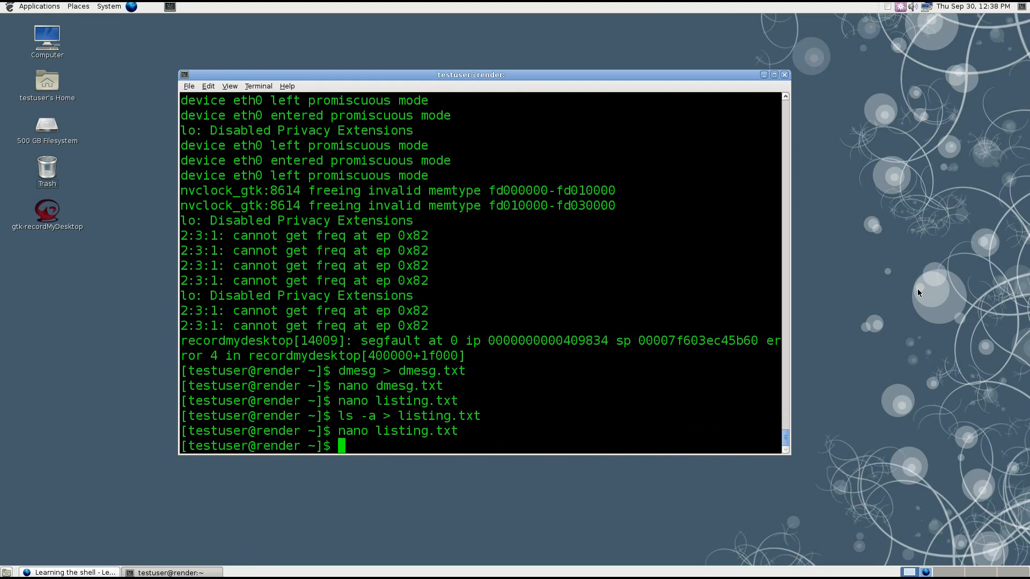
- Print listing.txt's lines in sorted order using sort with < input redirection
{"action": "type", "text": "s"}
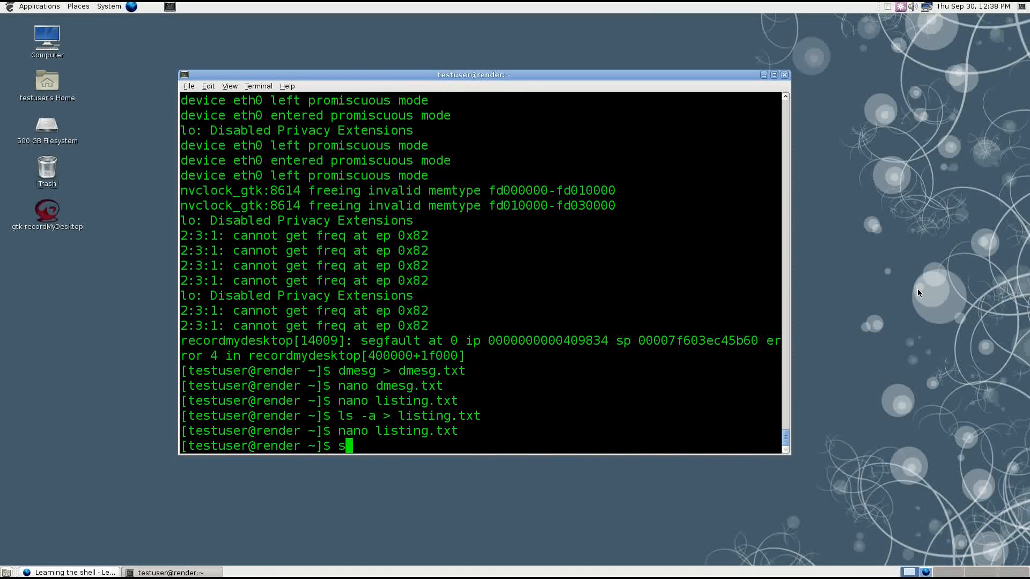
{"action": "type", "text": "ort"}
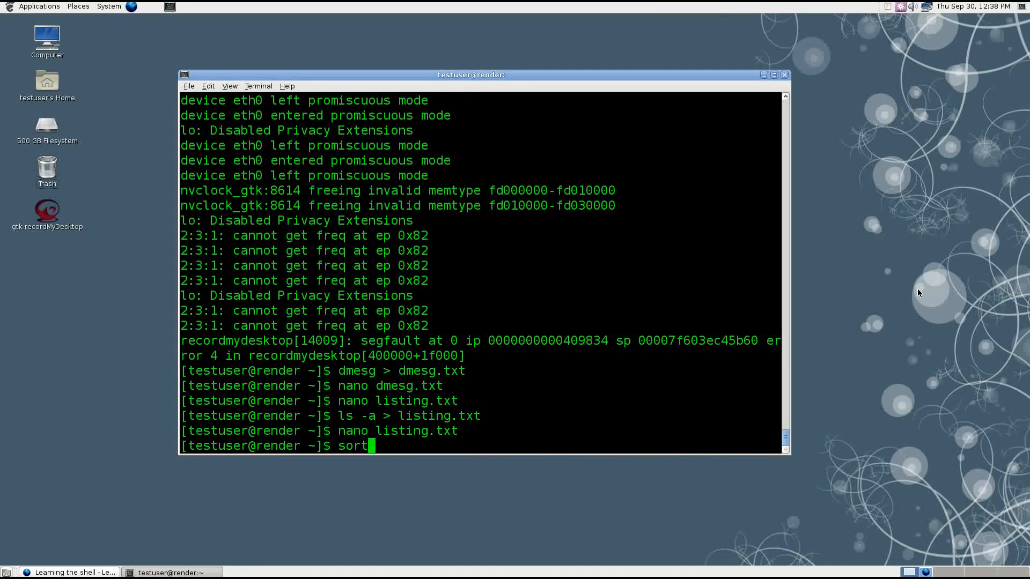
{"action": "type", "text": "<"}
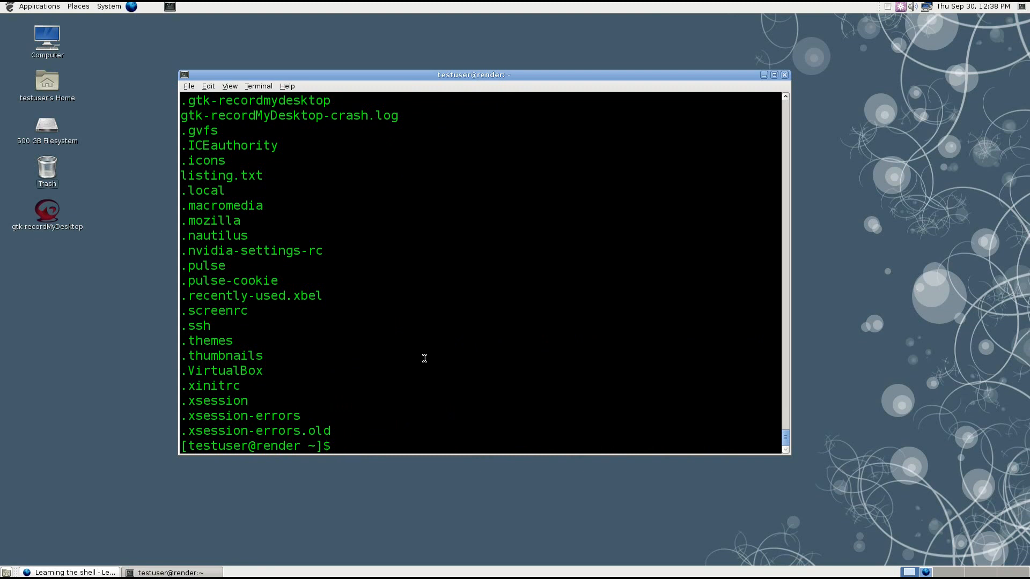
- Run sort < listing.txt, revisit listing.txt in nano, and exit back to the prompt
{"action": "type", "text": "sort < listing.txt"}
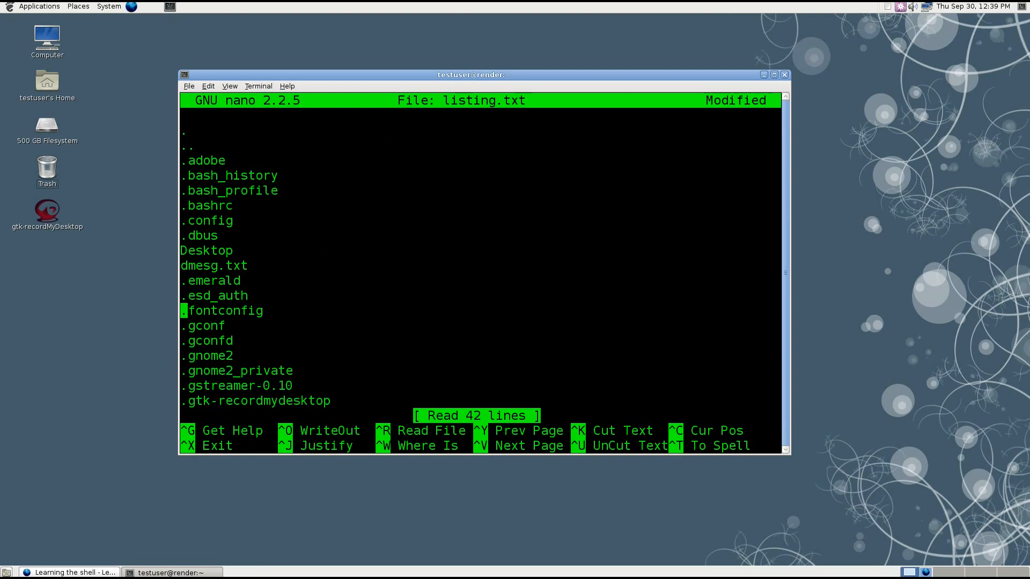
{"action": "key", "text": "Up"}
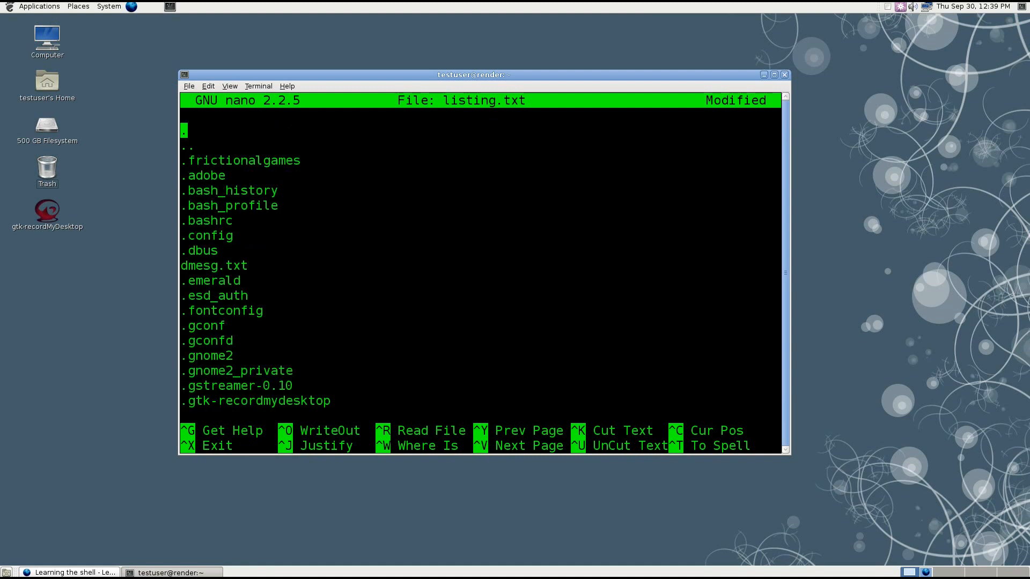
{"action": "key", "text": "ctrl+x"}
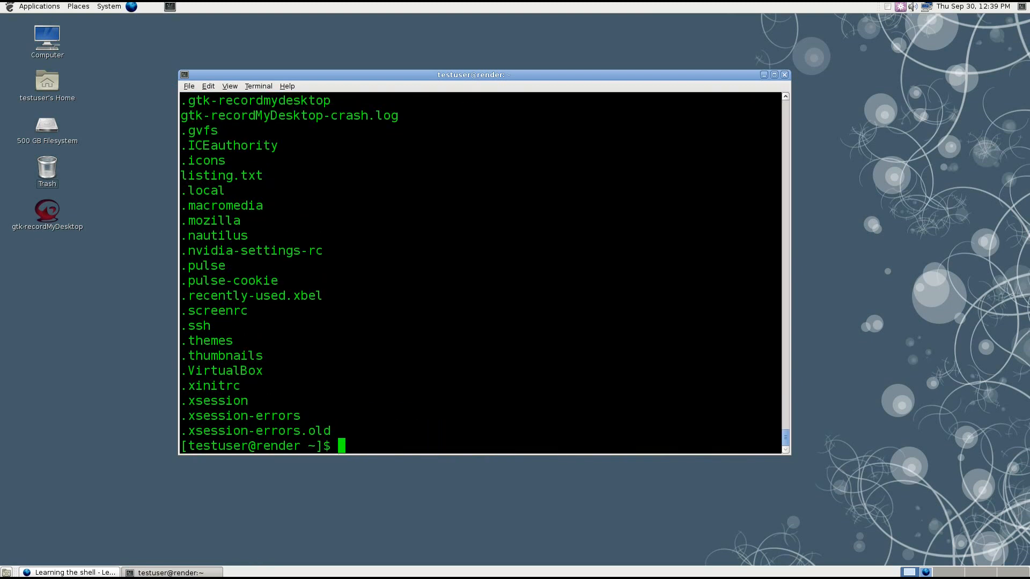
{"action": "mouse_move", "coordinate": [341, 322]}
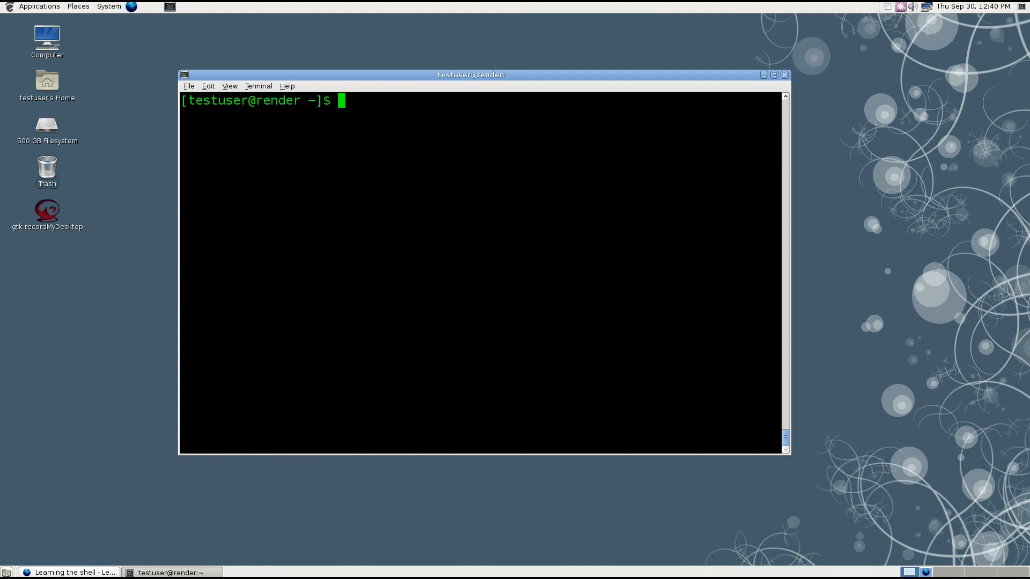
- Review listing.txt, save its sorted lines into sorted.txt, check sorted.txt in nano, then clear the screen
{"action": "type", "text": "n"}
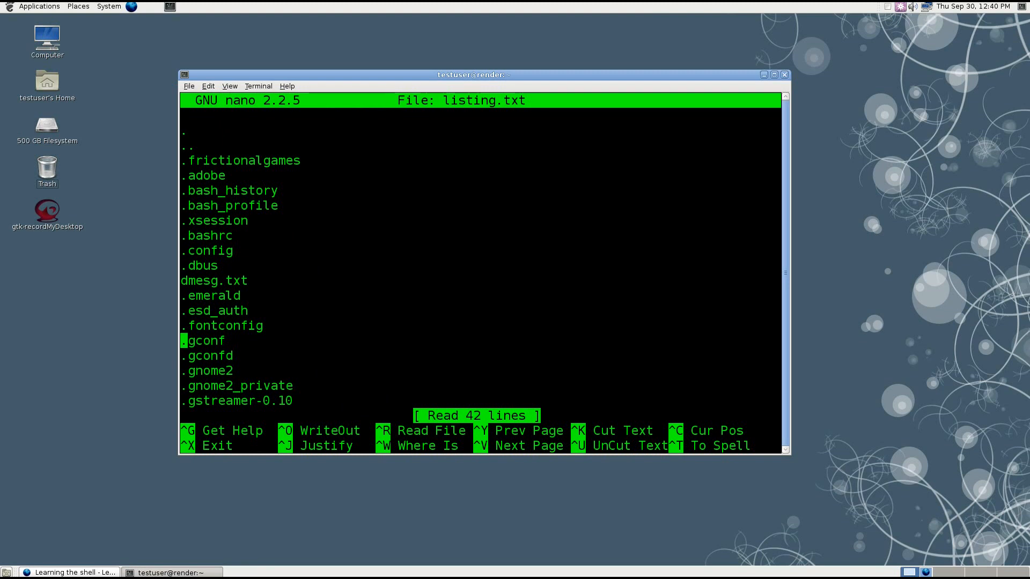
{"action": "key", "text": "ctrl+x"}
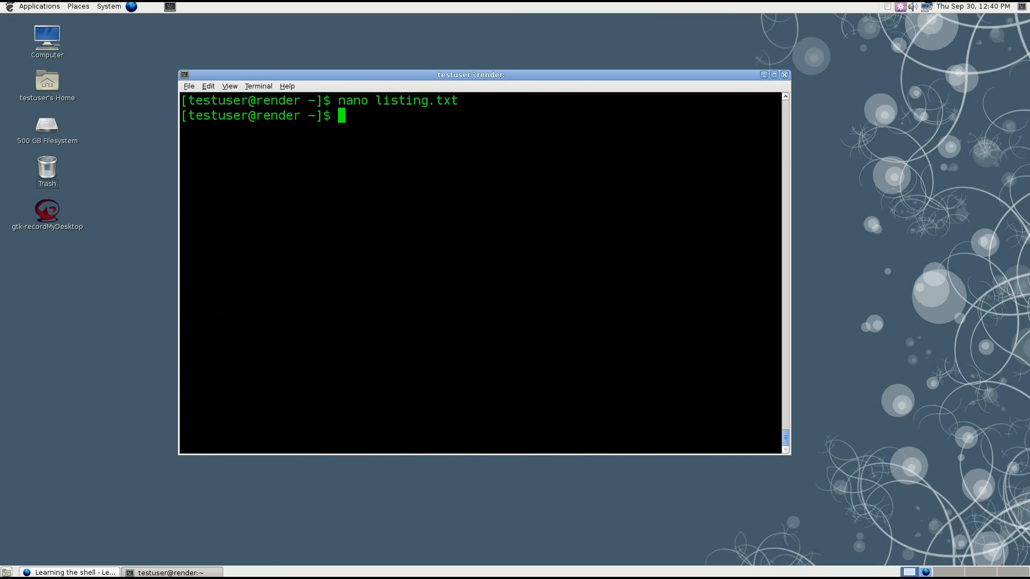
{"action": "type", "text": "sort"}
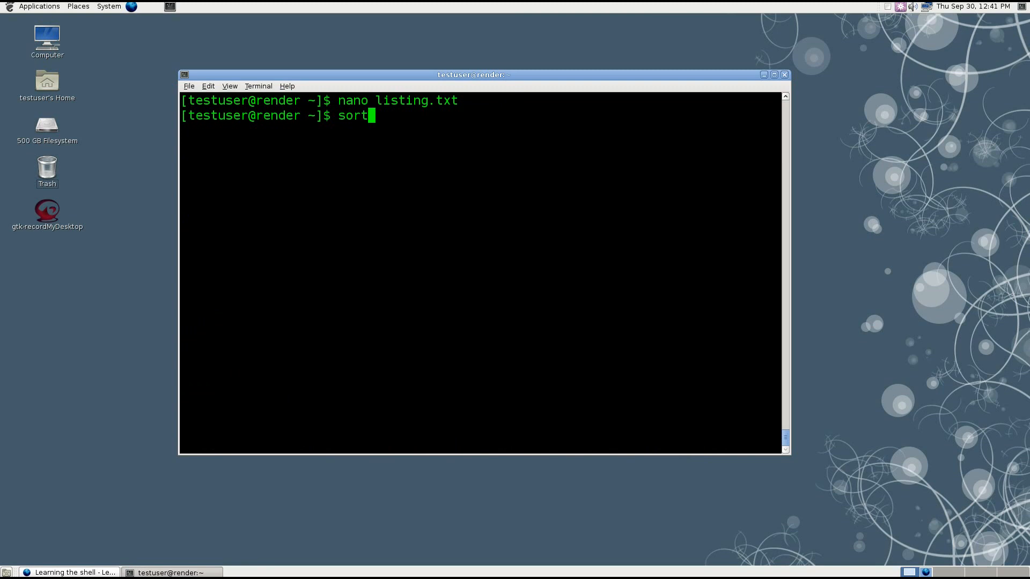
{"action": "type", "text": "<"}
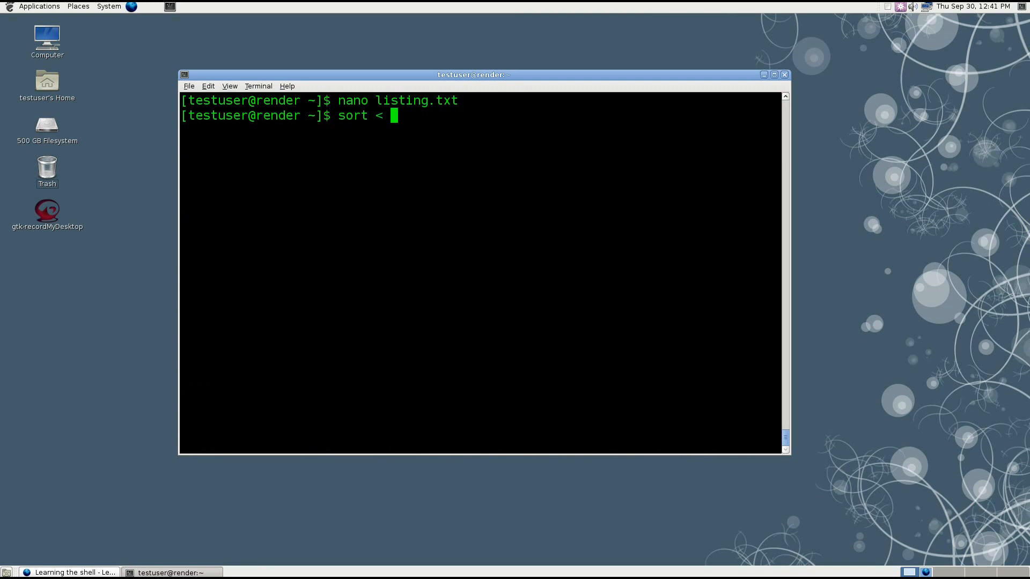
{"action": "type", "text": "listing.txt"}
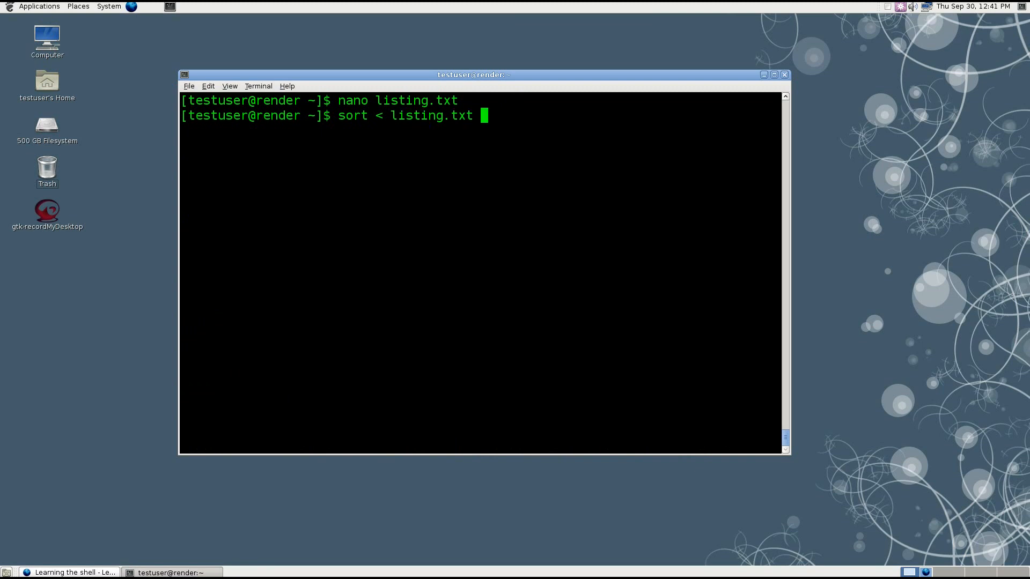
{"action": "type", "text": ">"}
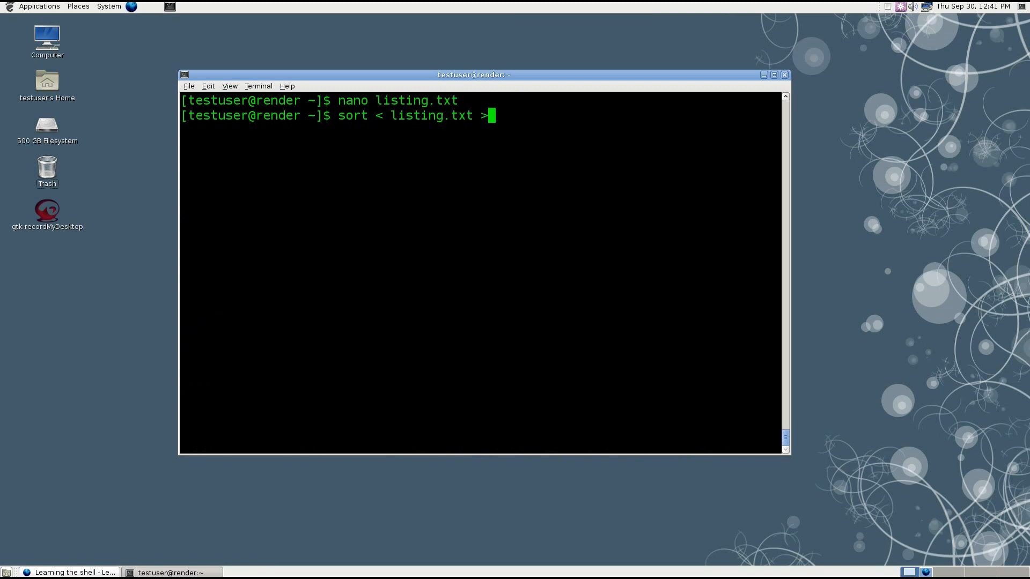
{"action": "type", "text": "s"}
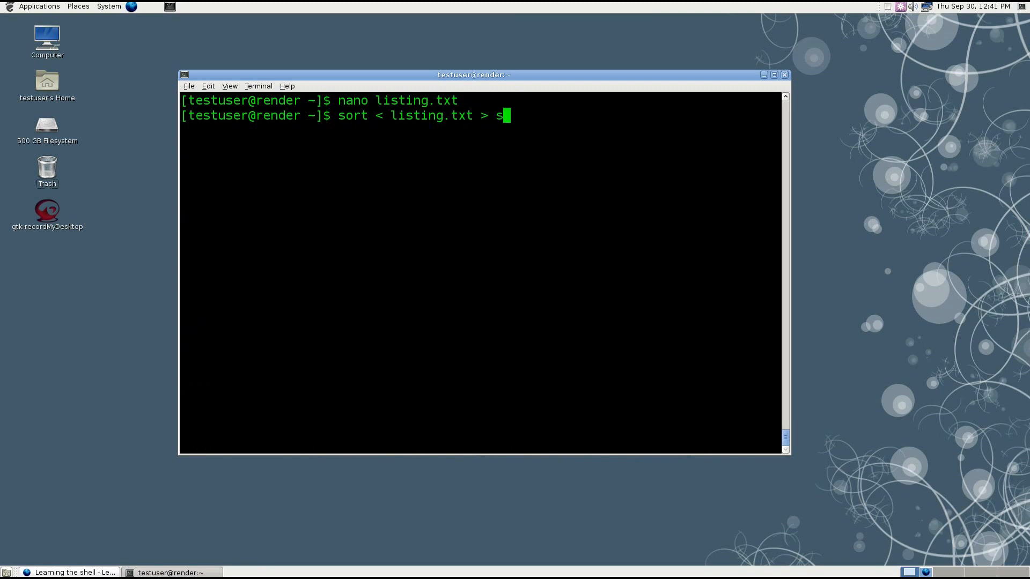
{"action": "type", "text": "ortex"}
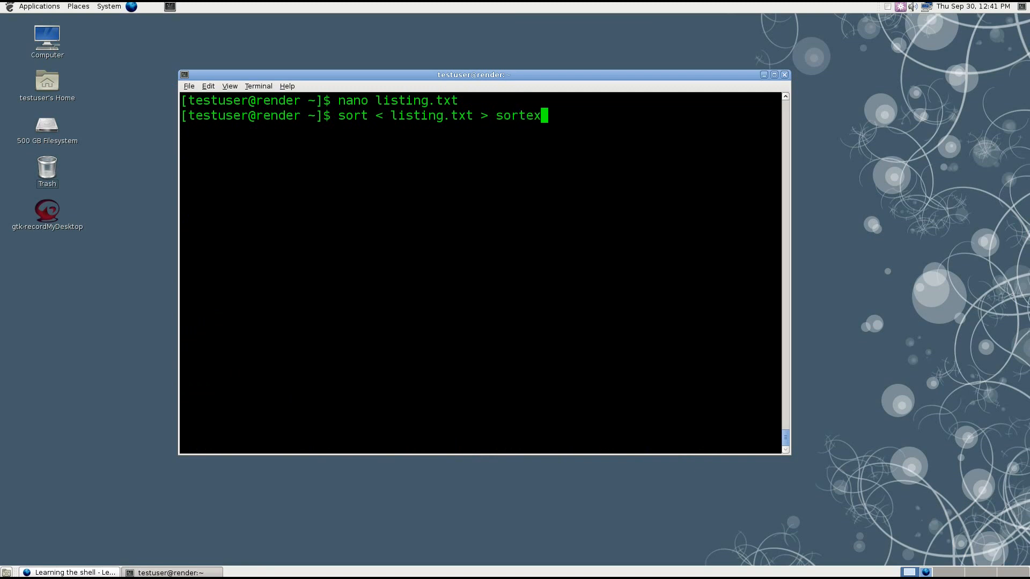
{"action": "type", "text": ".tx"}
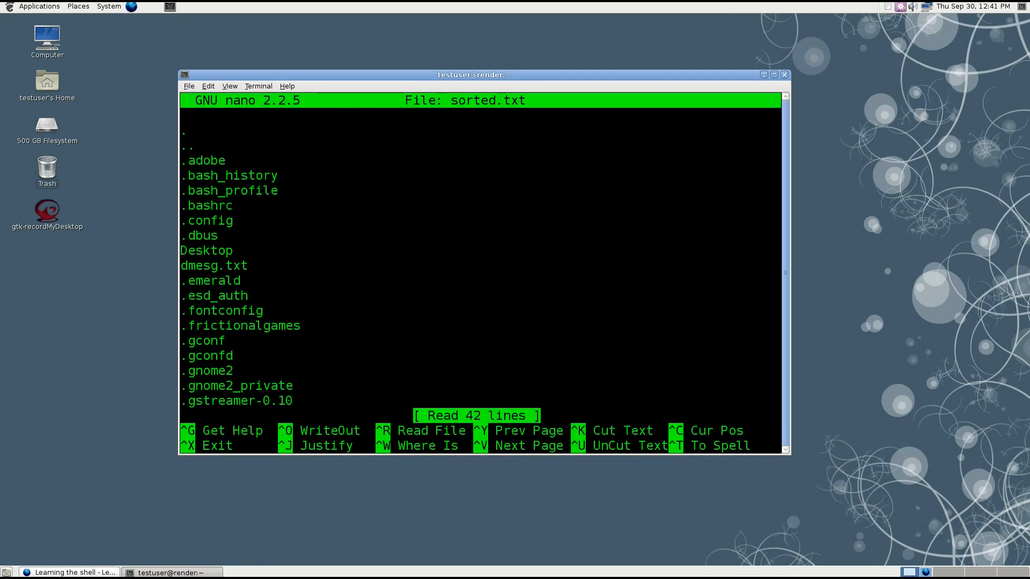
{"action": "scroll", "scroll_direction": "down", "scroll_amount": 3}
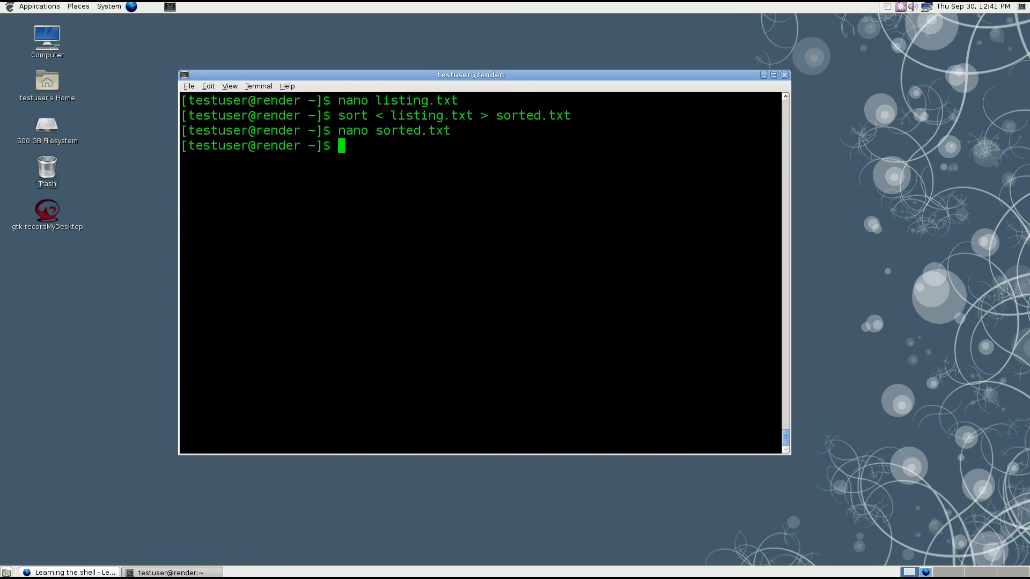
{"action": "type", "text": "clear"}
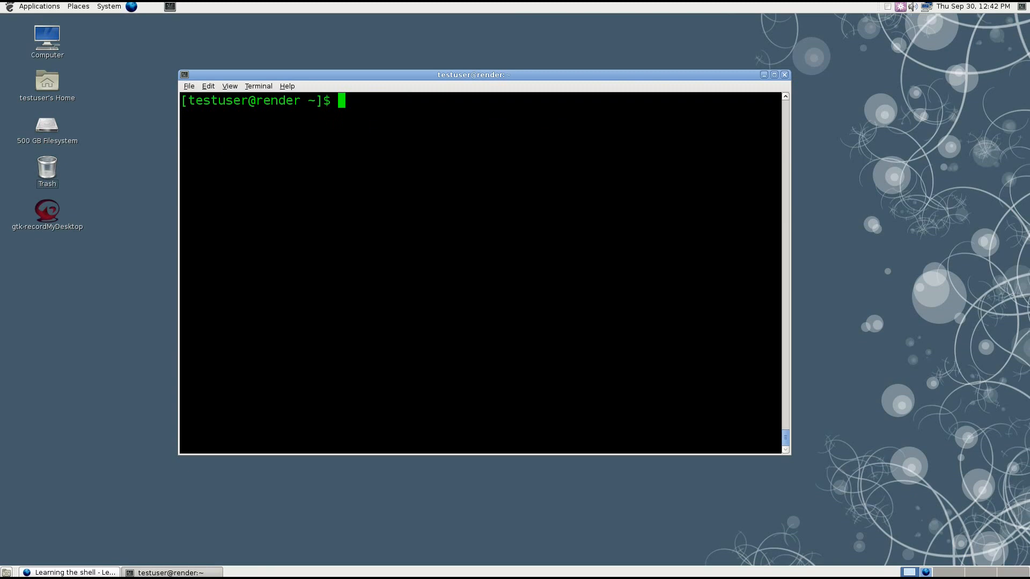
- List all files with ls -al, then page the listing through less
{"action": "type", "text": "ls -al"}
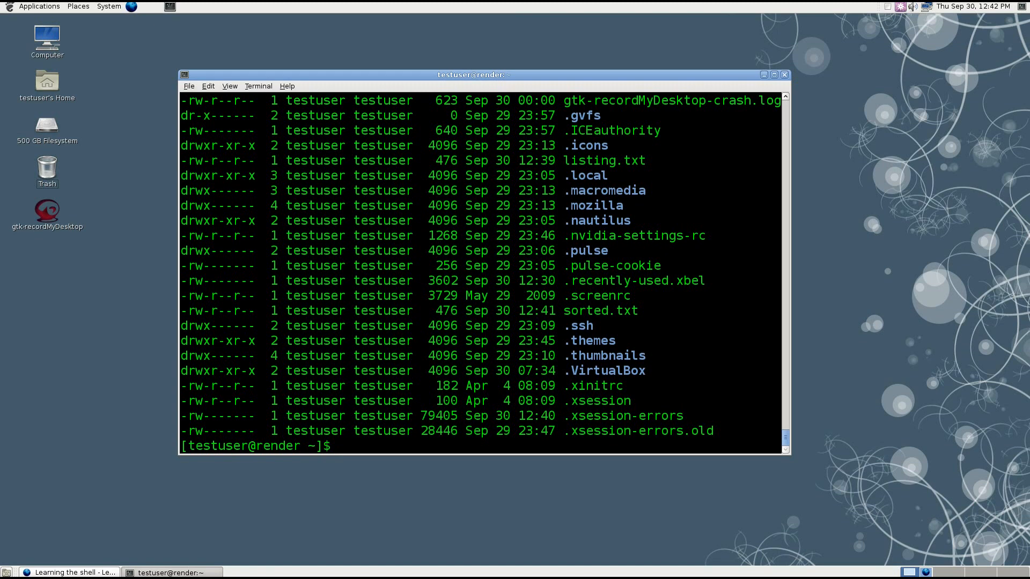
{"action": "type", "text": "ls -al"}
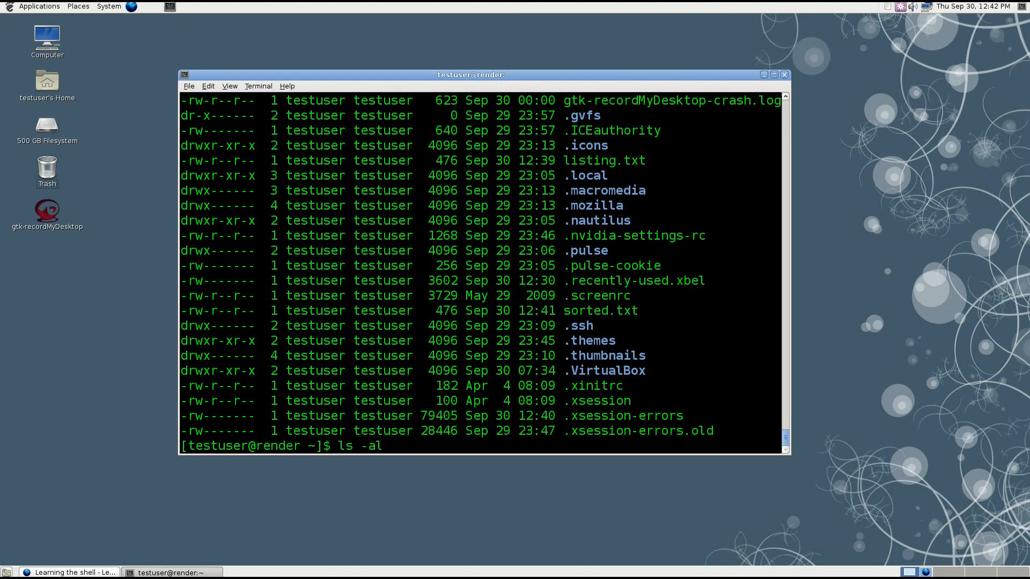
{"action": "type", "text": "|"}
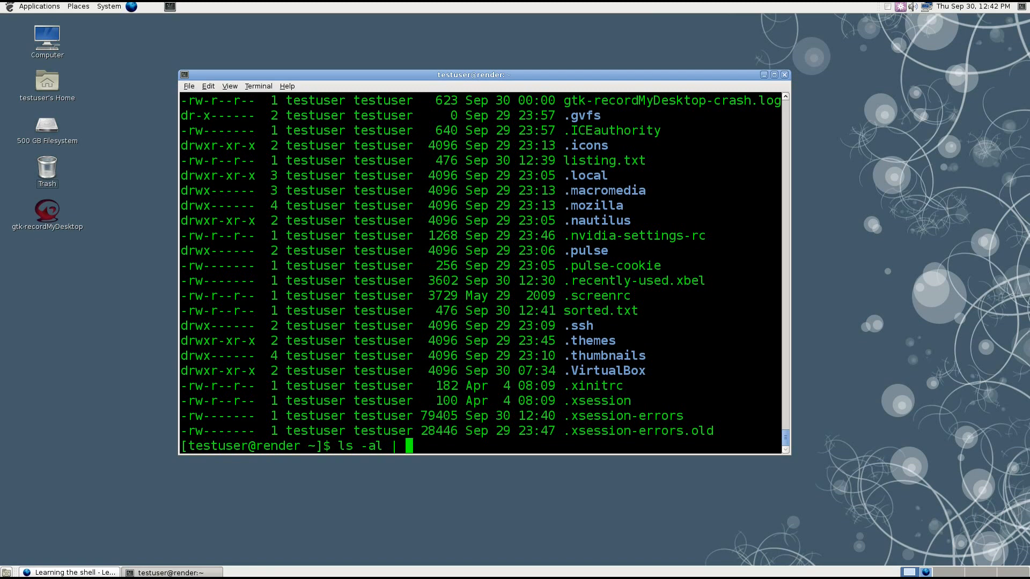
{"action": "type", "text": "less"}
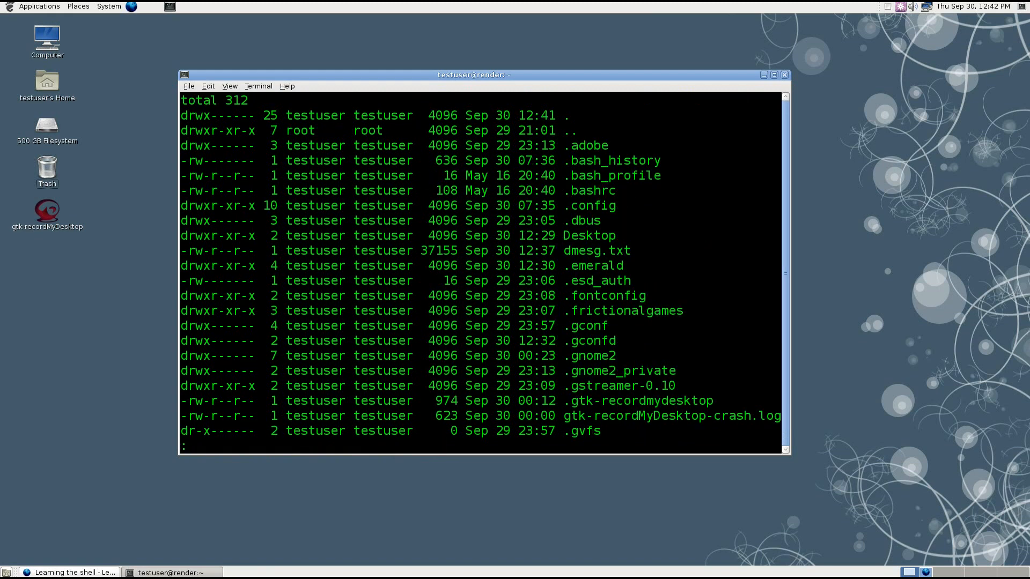
{"action": "scroll", "scroll_direction": "down", "scroll_amount": 3}
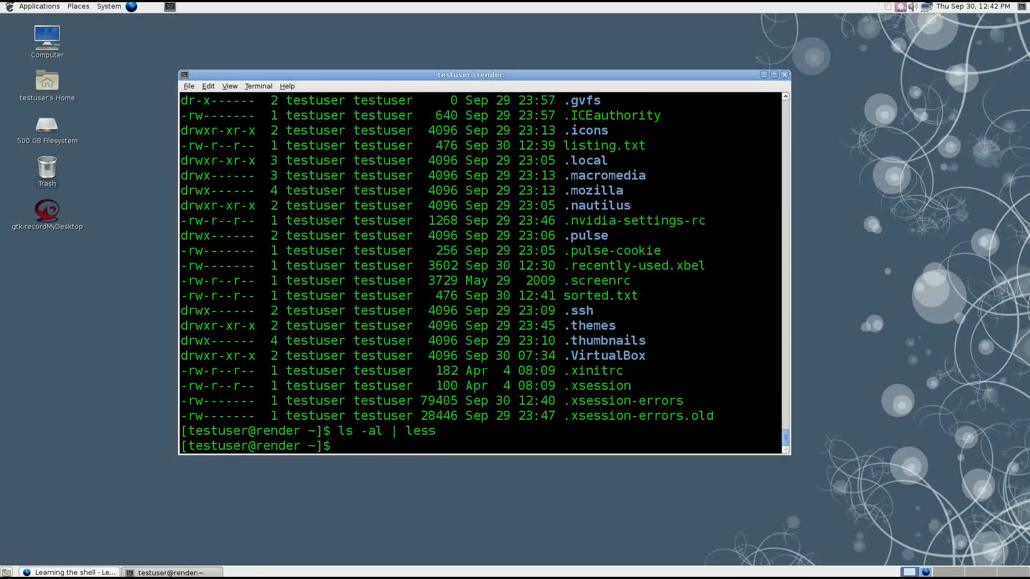
- Pipe the ls -al listing through more, then through head for its first ten lines
{"action": "type", "text": "ls -al | more"}
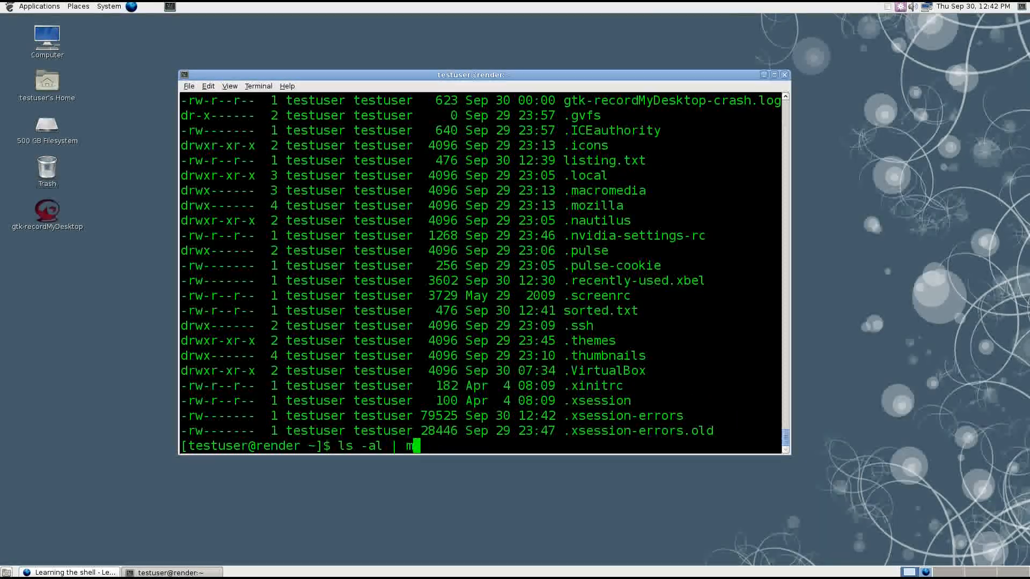
{"action": "type", "text": "ead"}
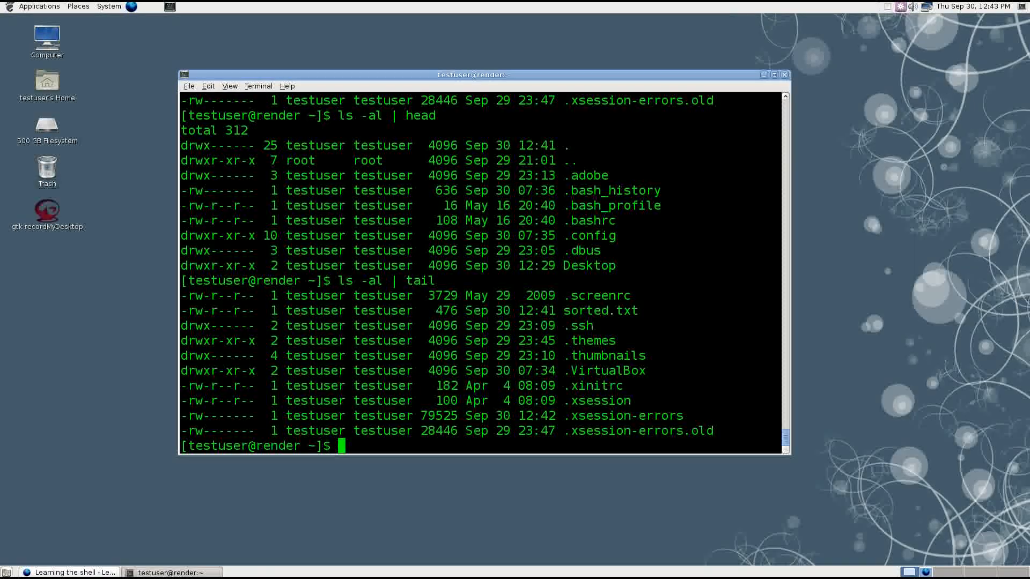
- Show the last ten kernel messages with dmesg | tail, alongside ls -al | head
{"action": "type", "text": "de"}
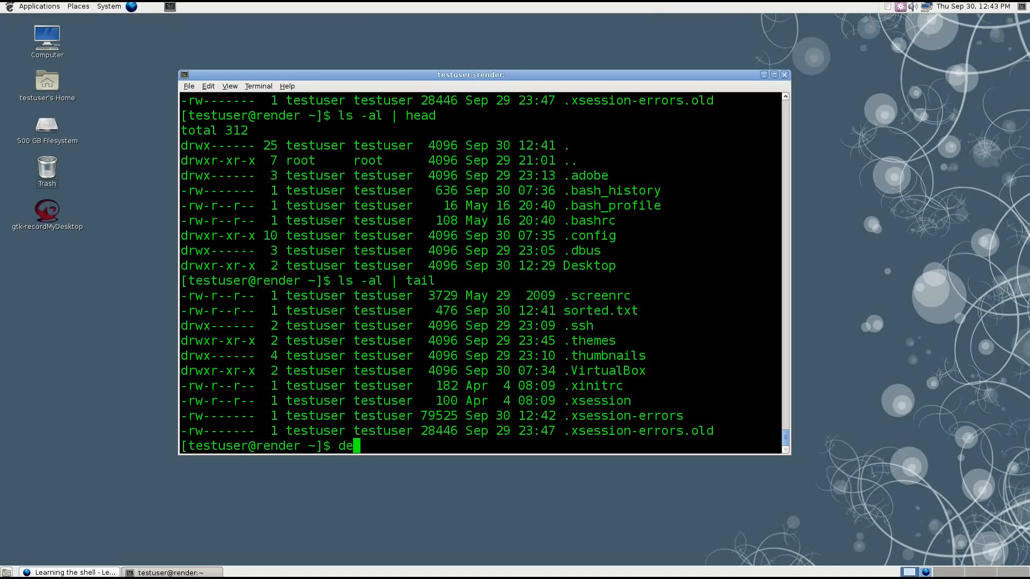
{"action": "type", "text": "mesg | tai"}
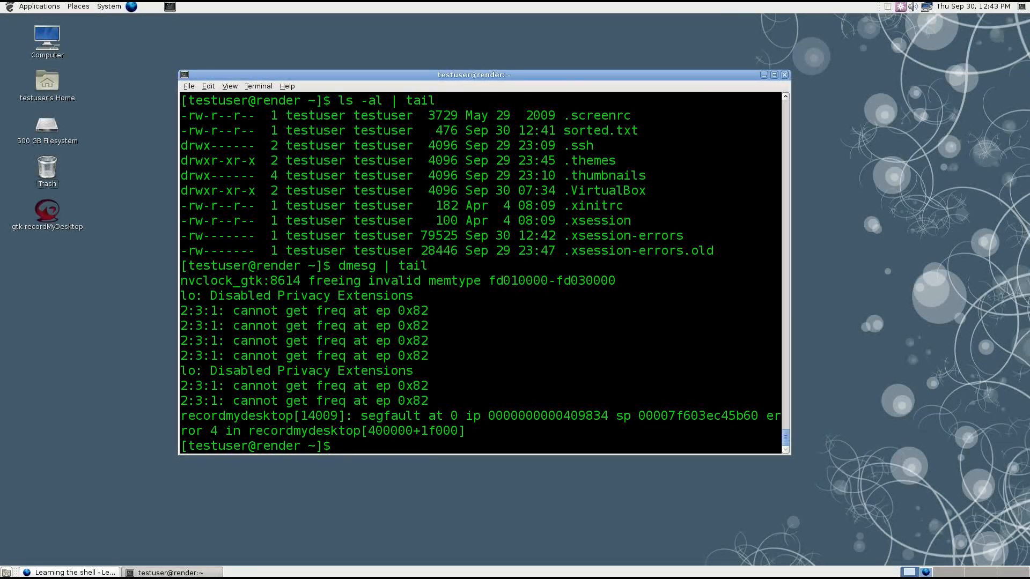
{"action": "type", "text": "ls -al | head"}
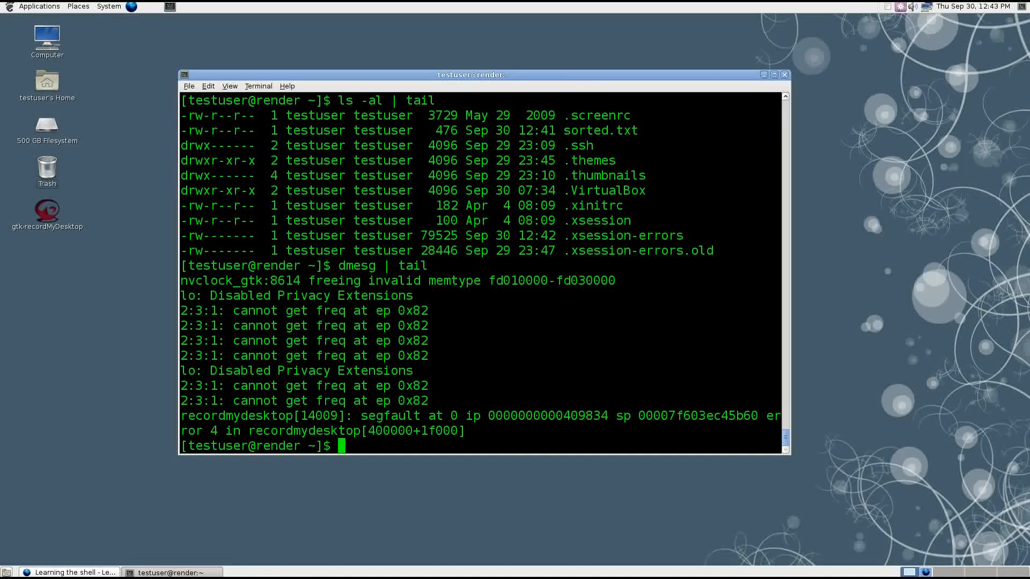
{"action": "type", "text": "dmesg"}
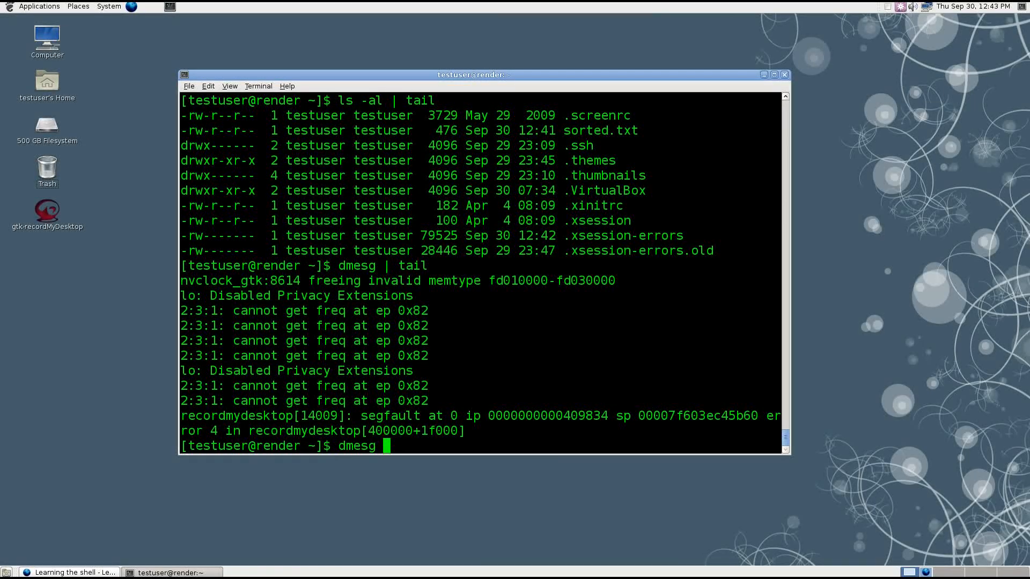
{"action": "type", "text": "| tail"}
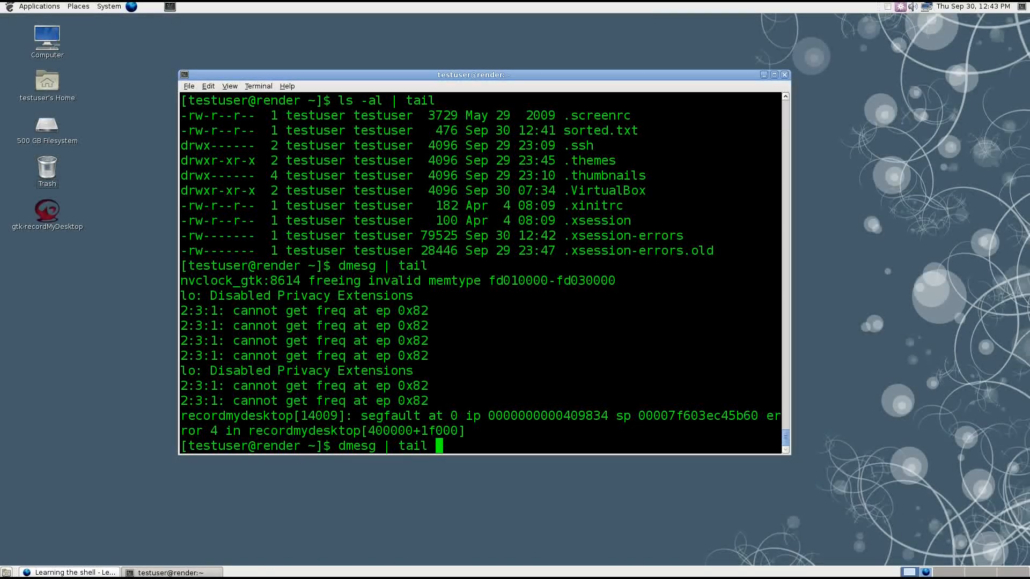
- Redirect dmesg | tail into taildmesg.txt, view it in nano and exit with Ctrl+X
{"action": "type", "text": ">"}
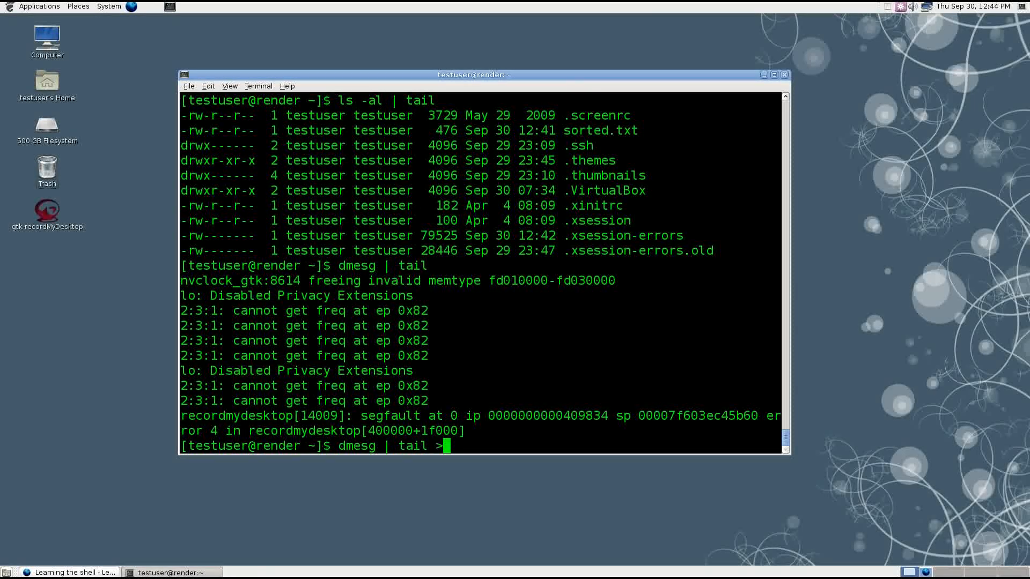
{"action": "type", "text": "taild"}
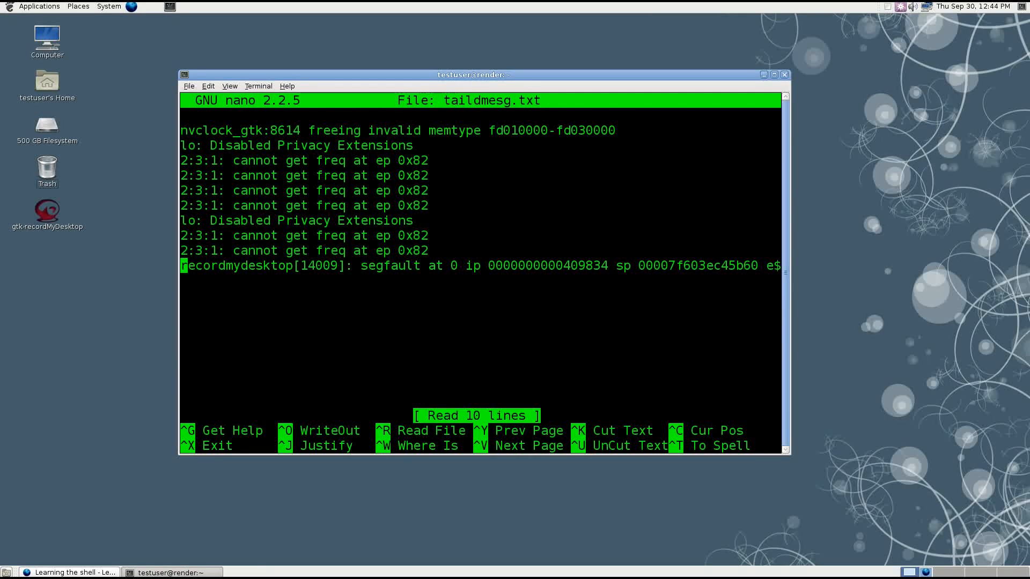
{"action": "key", "text": "ctrl+x"}
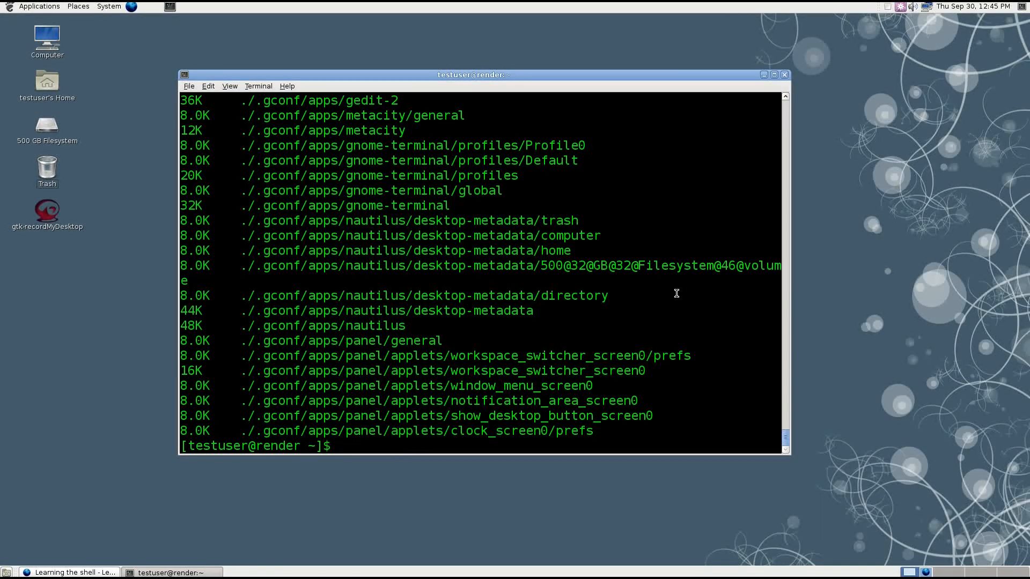